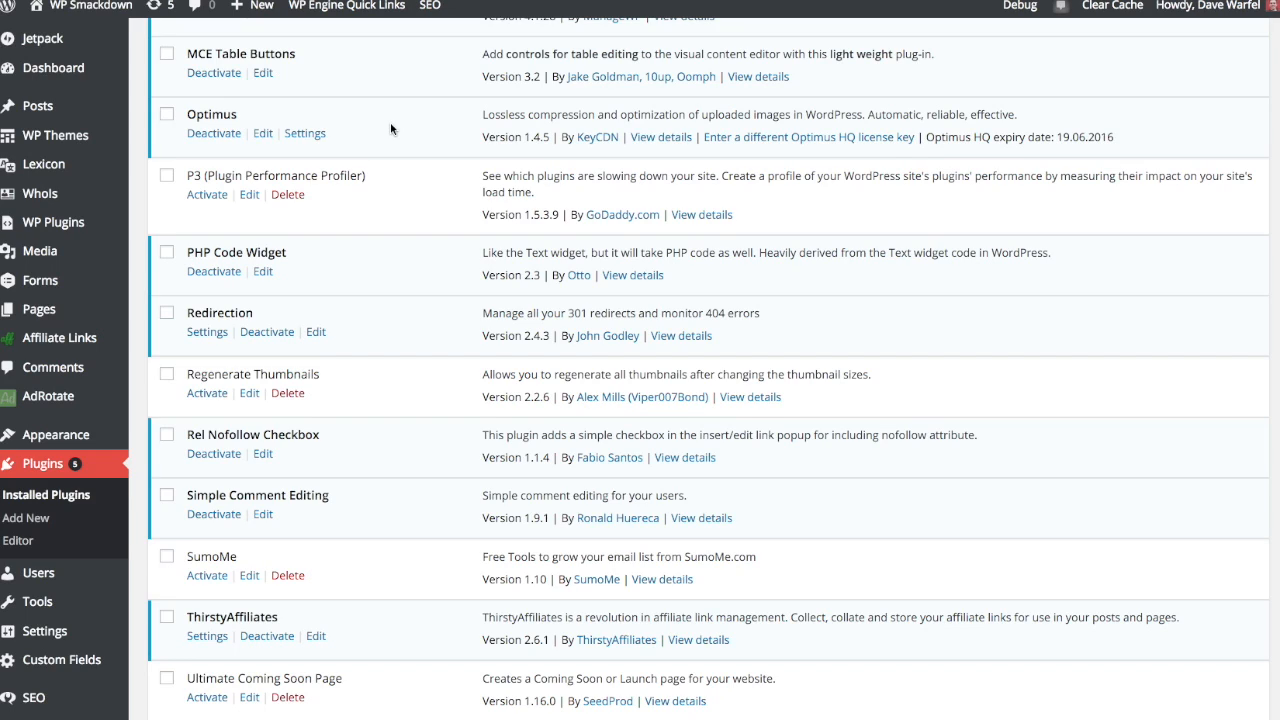
pyautogui.moveTo(460, 122)
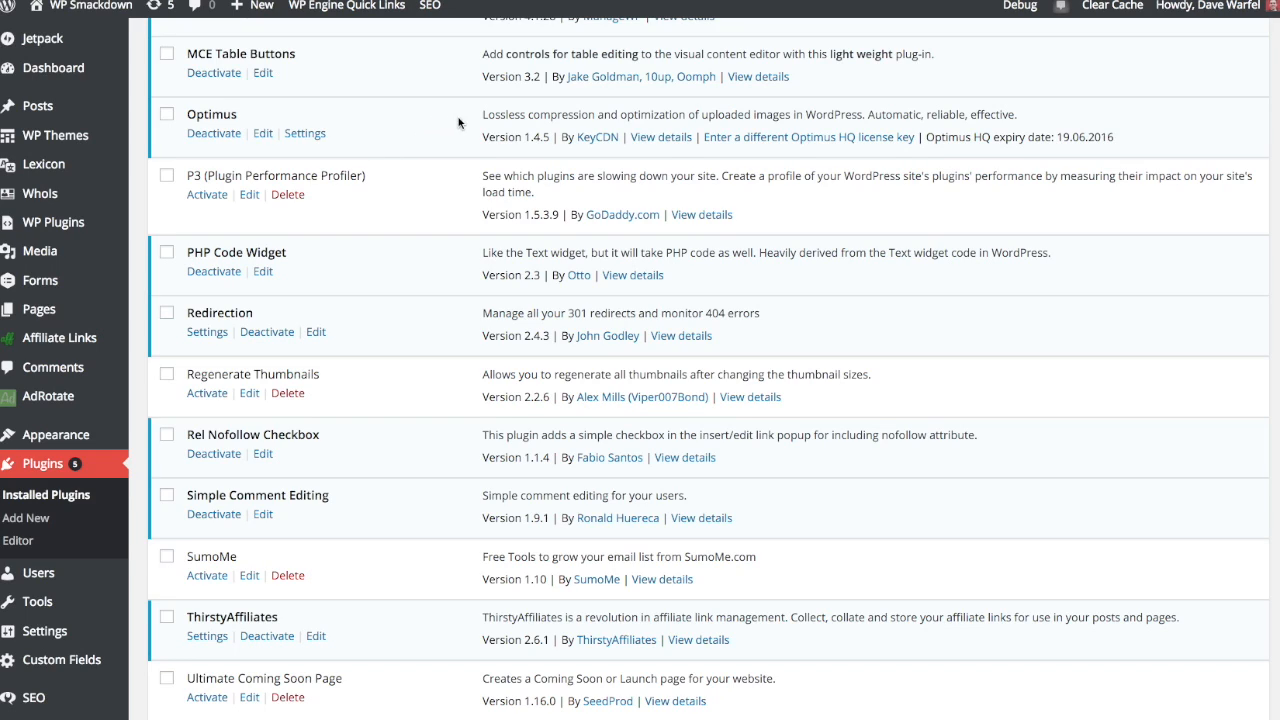
pyautogui.moveTo(810, 122)
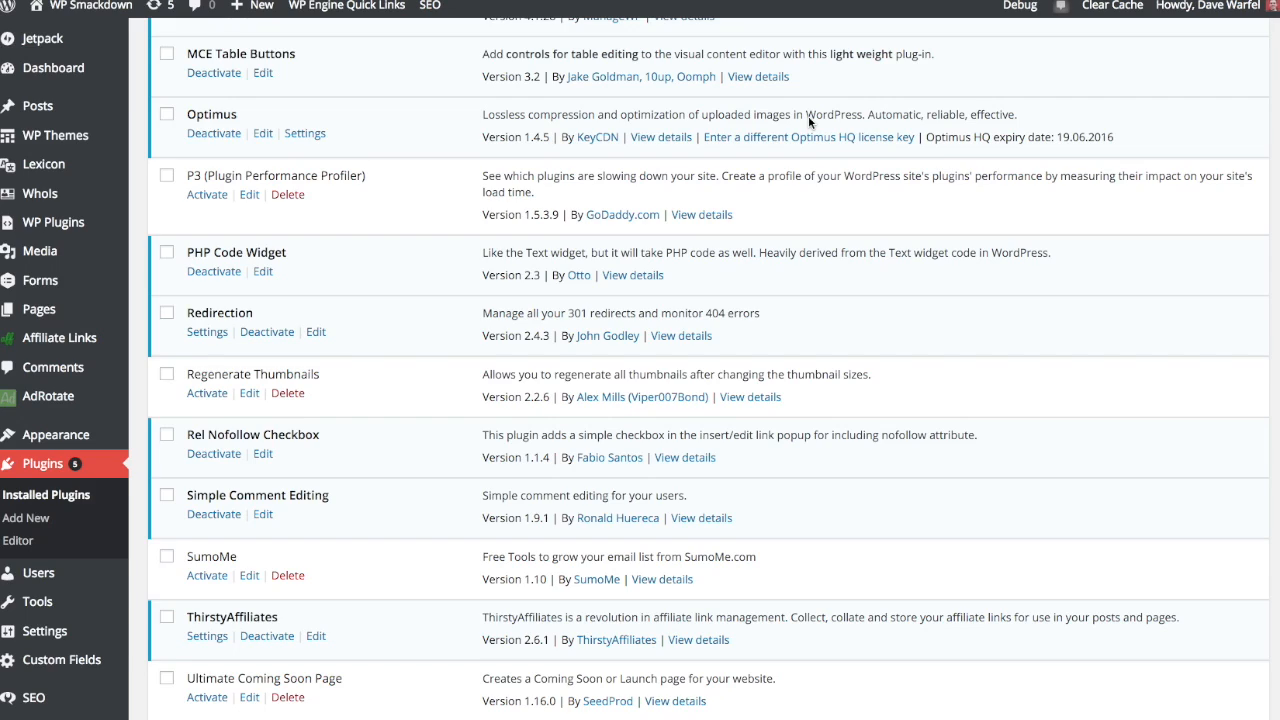
pyautogui.moveTo(820, 140)
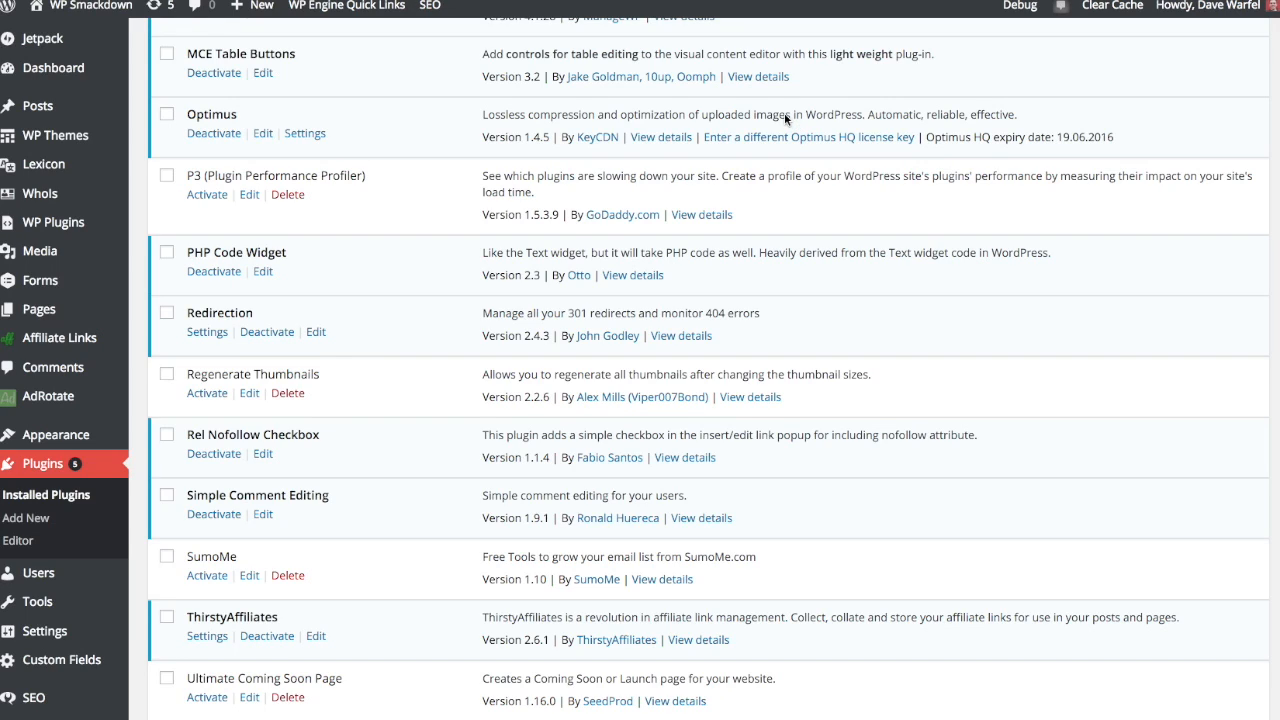
pyautogui.moveTo(780, 128)
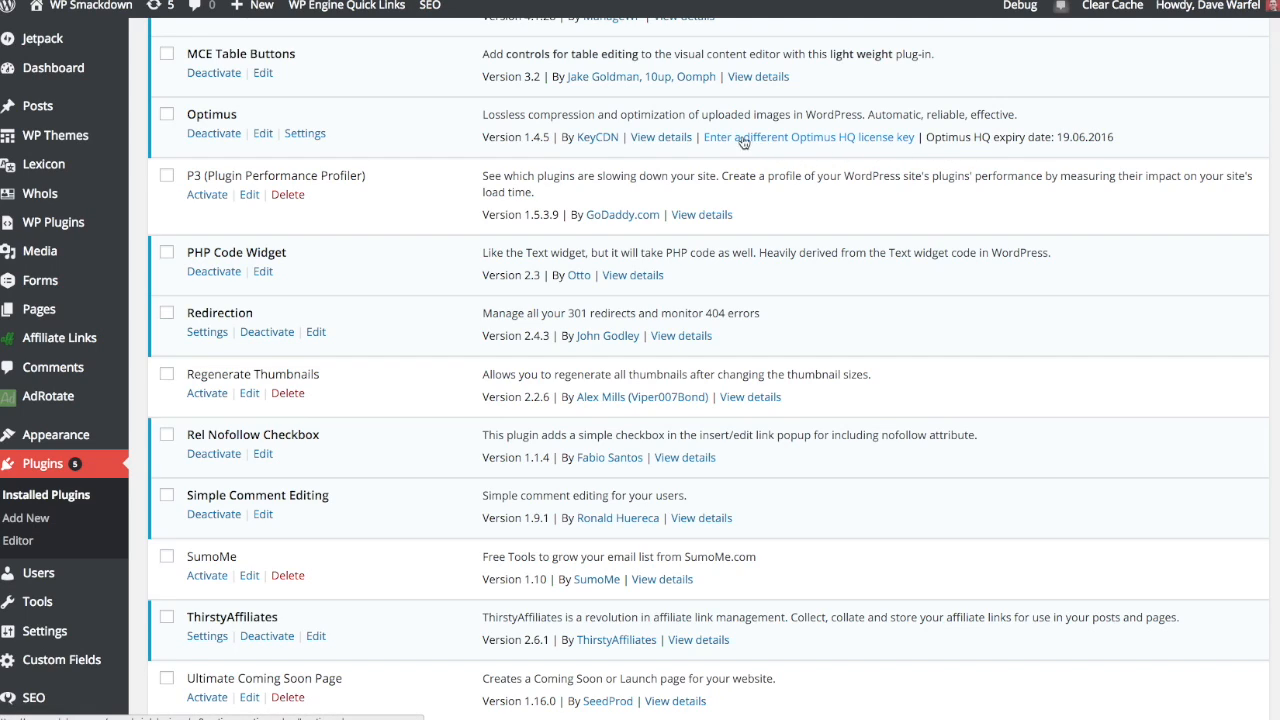
pyautogui.moveTo(744, 140)
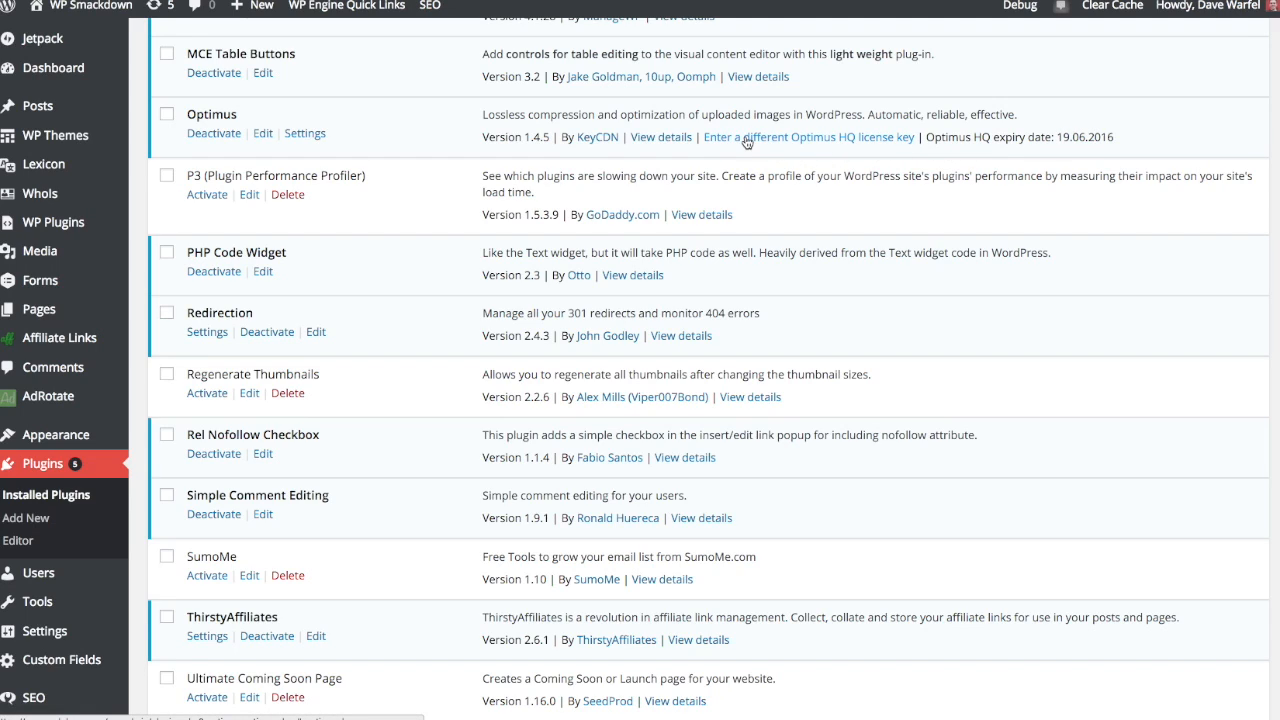
# Step: Reveal the empty field for entering a different Optimus HQ license key beneath the plugin
pyautogui.click(808, 136)
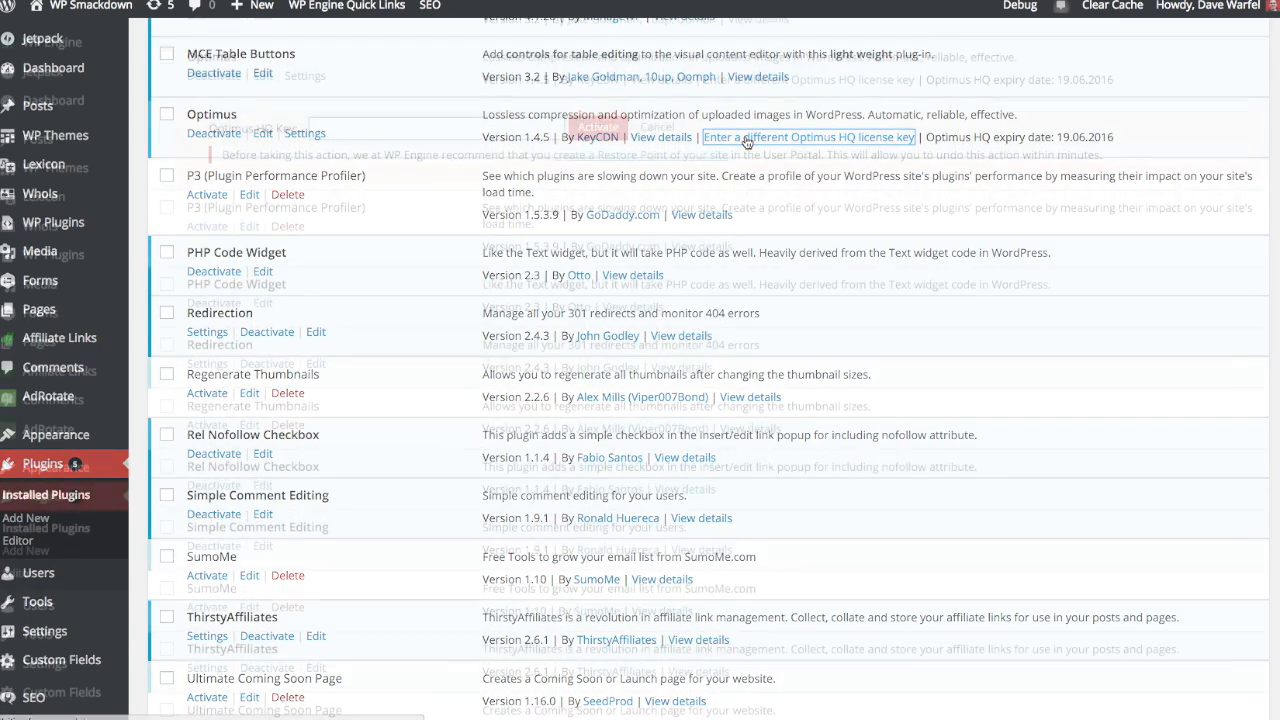
pyautogui.click(808, 136)
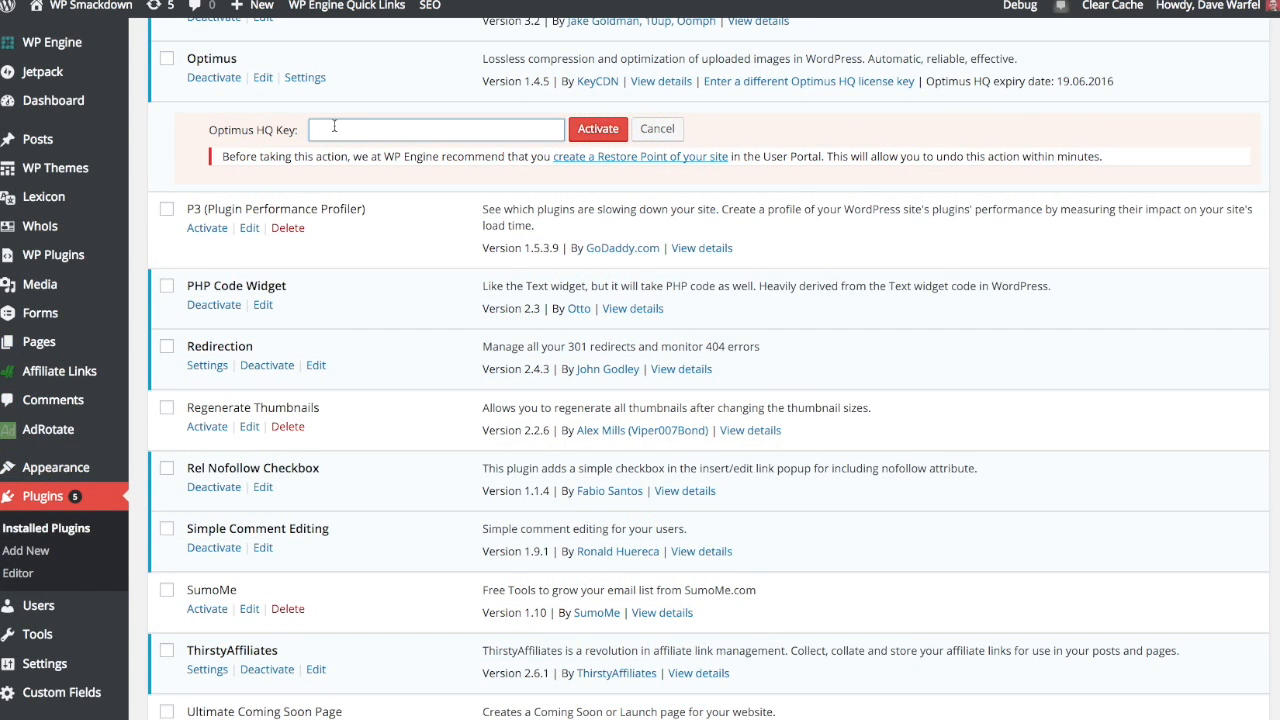
pyautogui.scroll(-3)
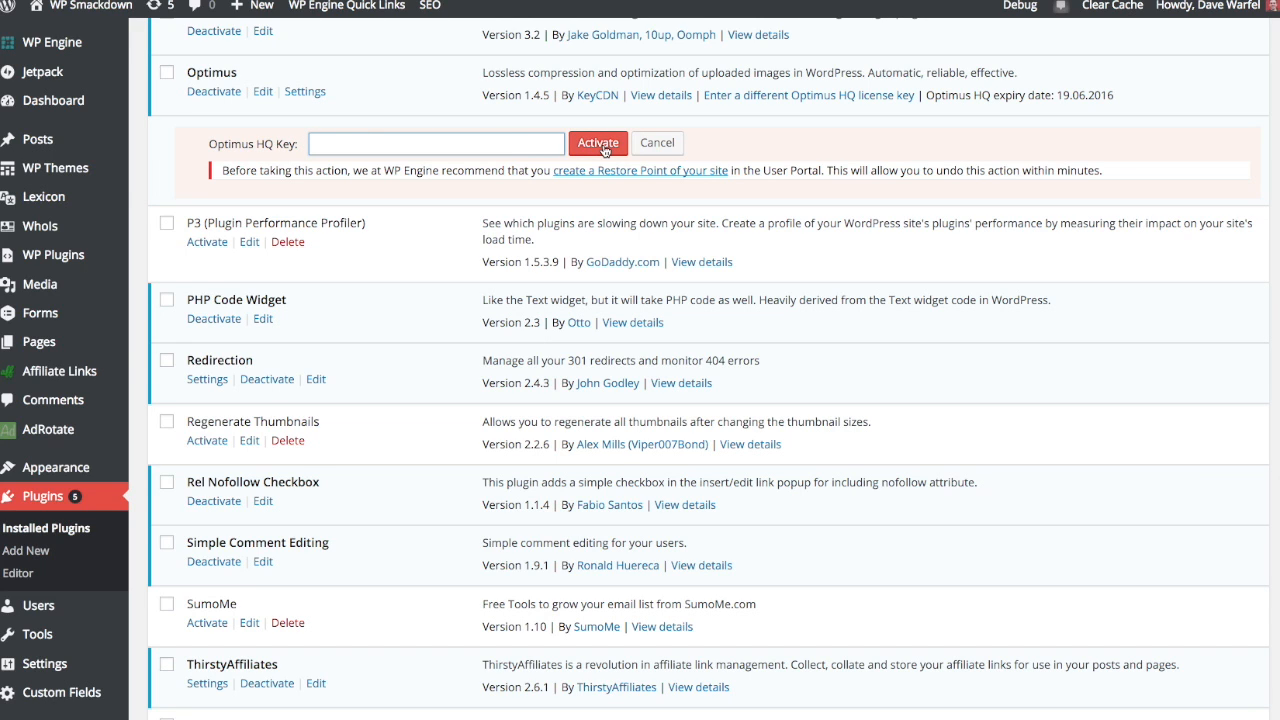
# Step: Show the Optimus Settings page with 'Creation of WebP files' checked and other options off
pyautogui.click(304, 92)
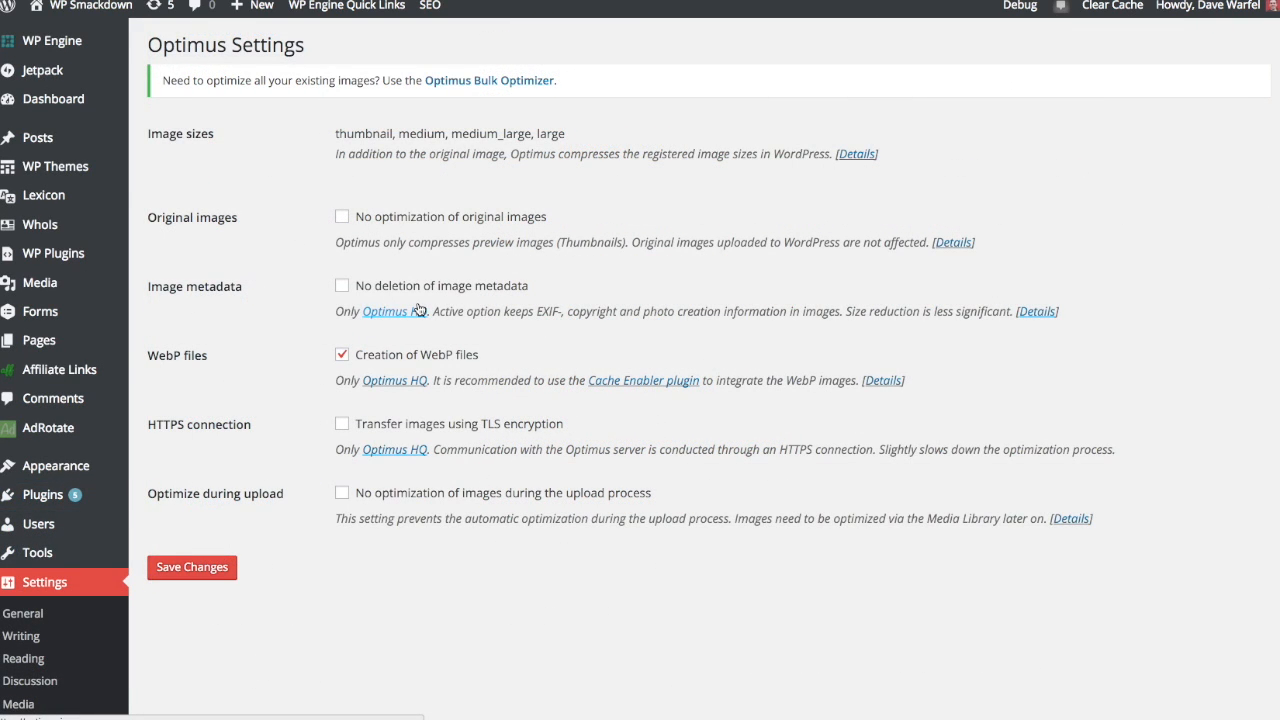
pyautogui.scroll(-3)
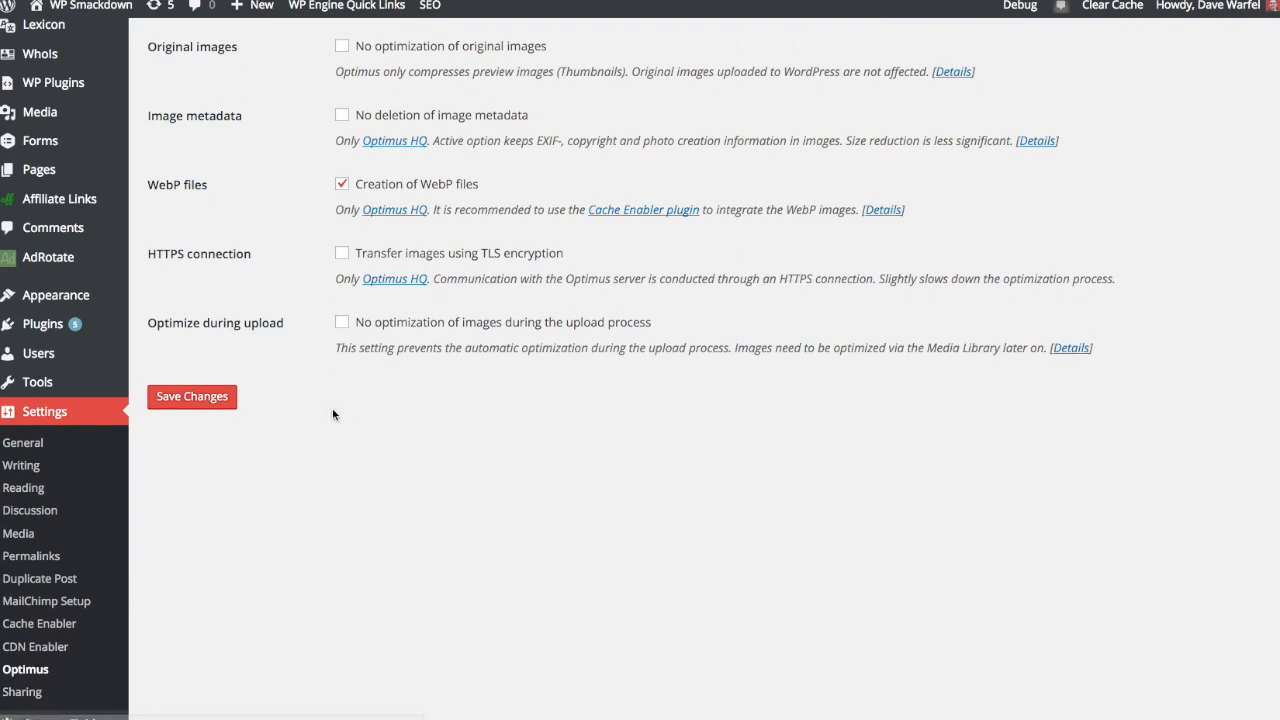
pyautogui.moveTo(228, 684)
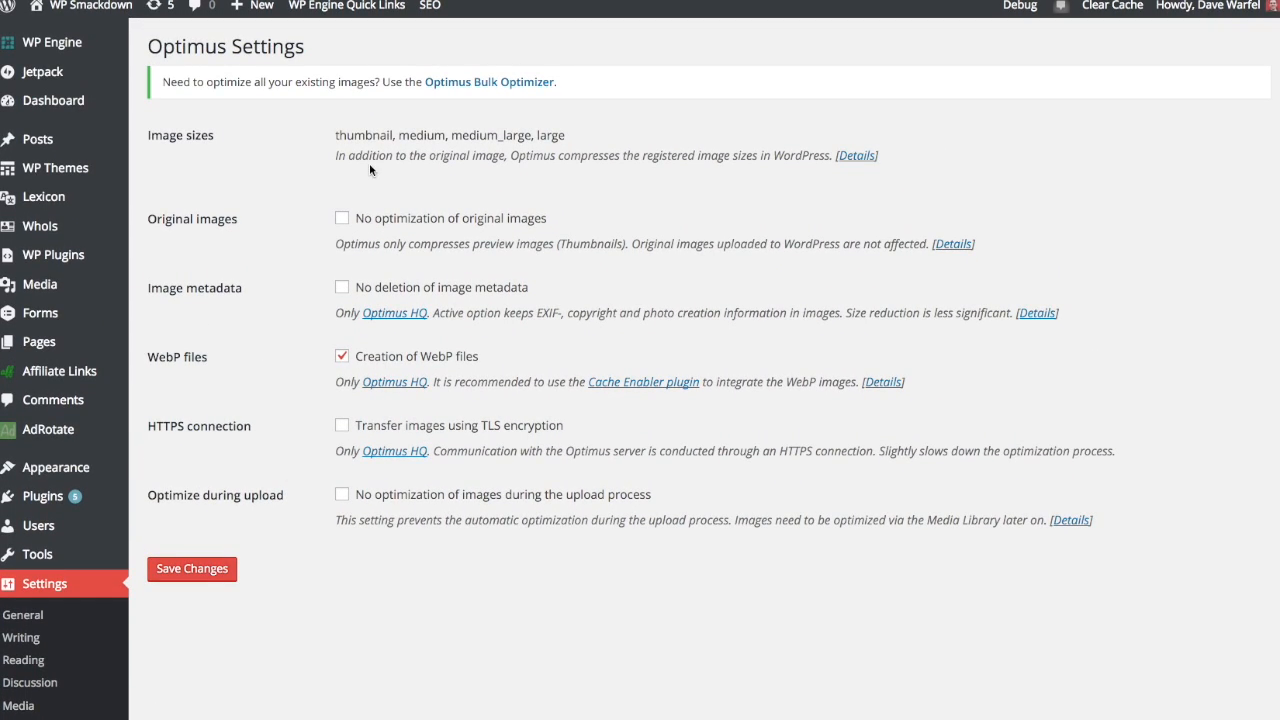
pyautogui.moveTo(356, 132)
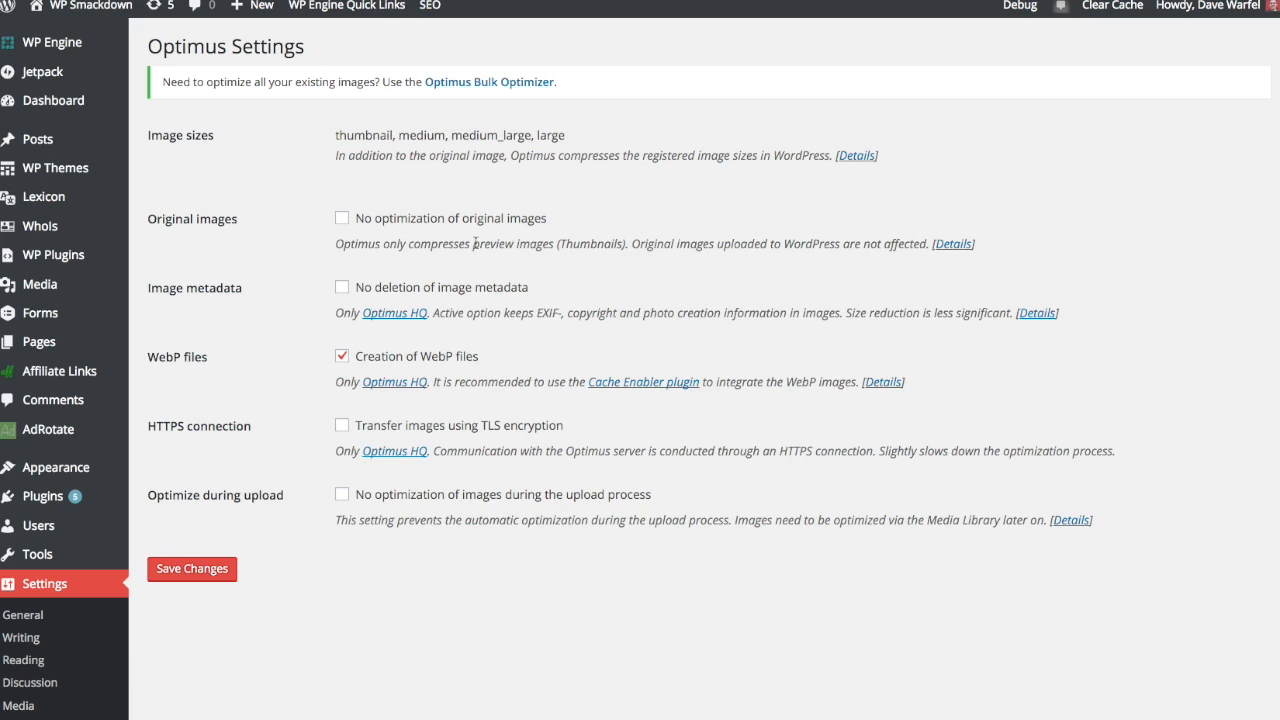
pyautogui.moveTo(420, 222)
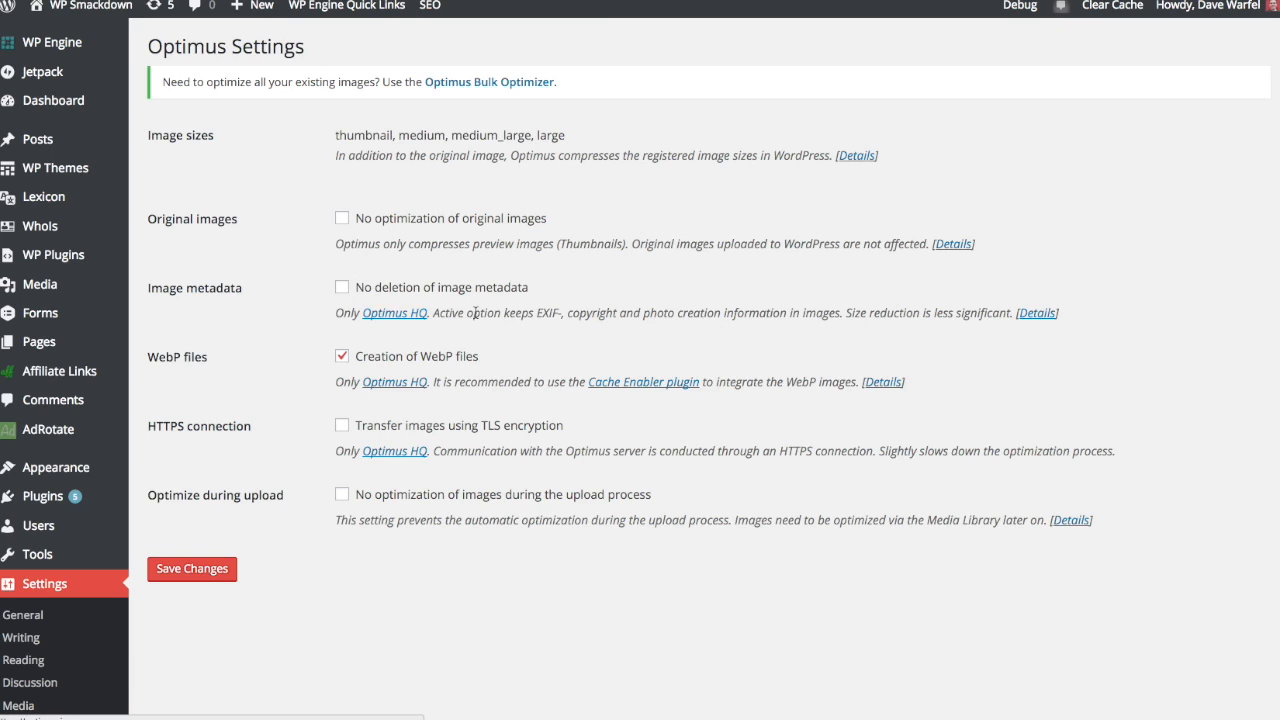
pyautogui.moveTo(408, 316)
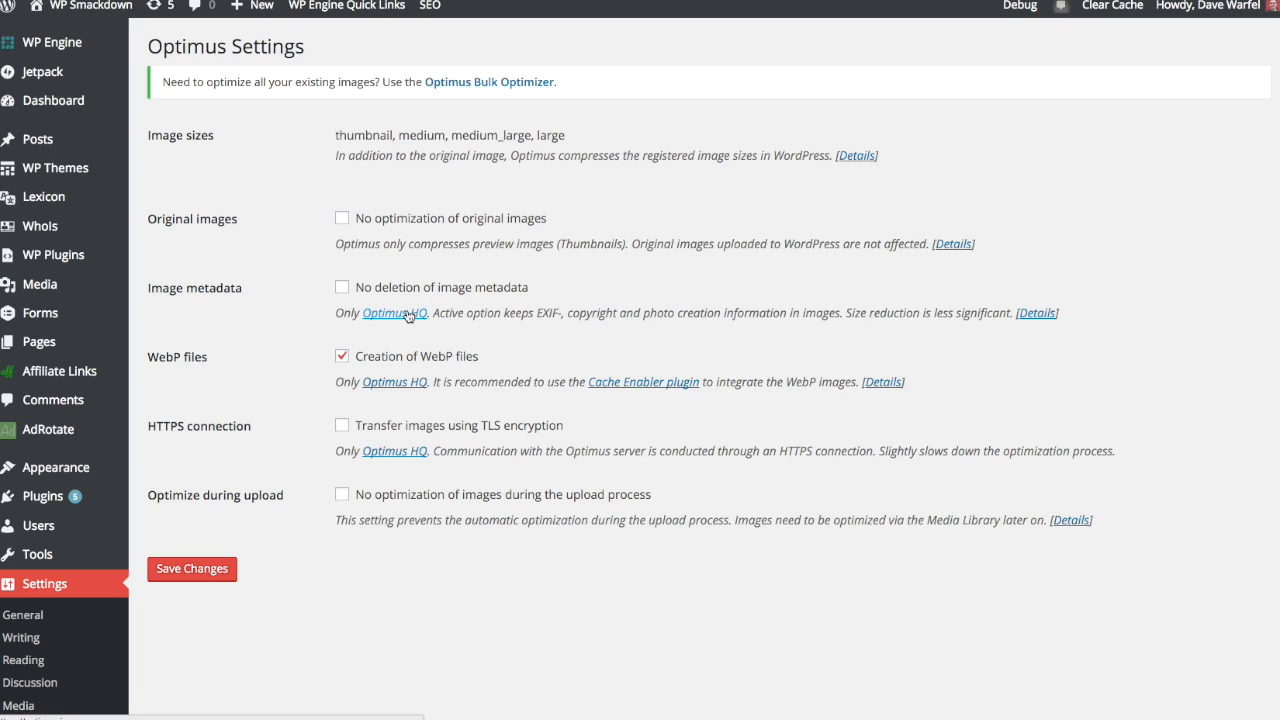
pyautogui.moveTo(524, 314)
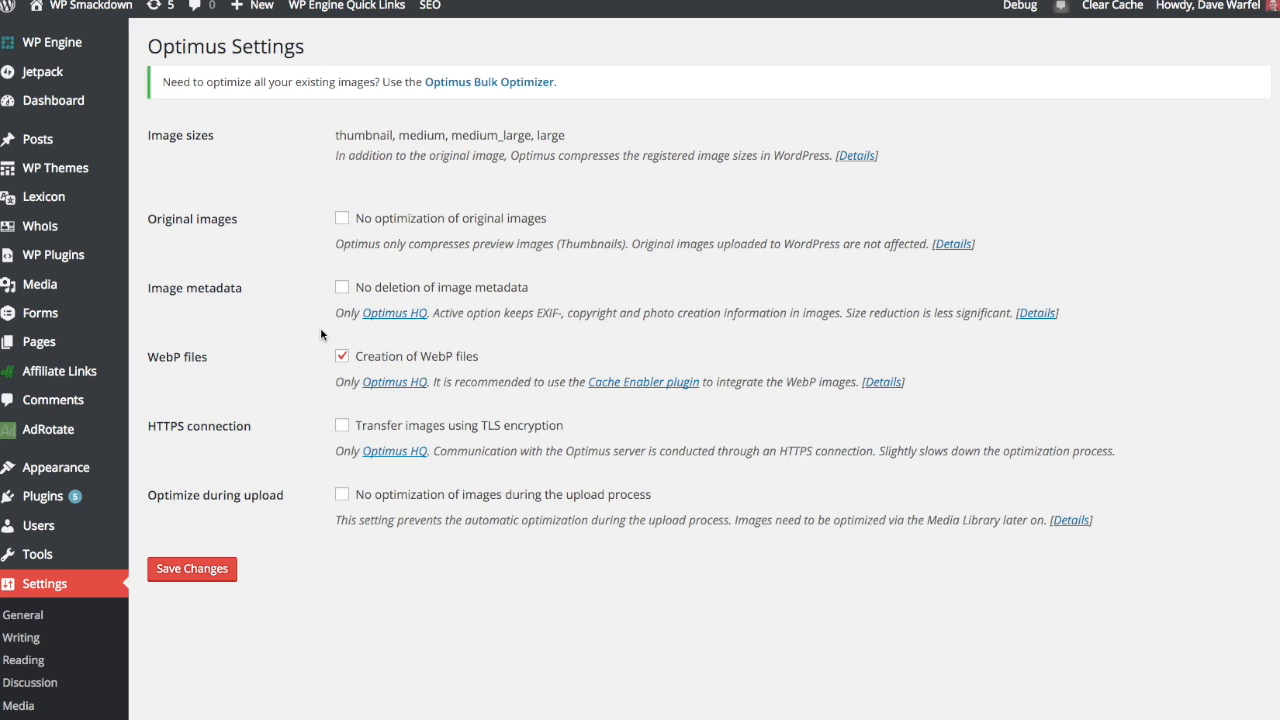
pyautogui.scroll(-3)
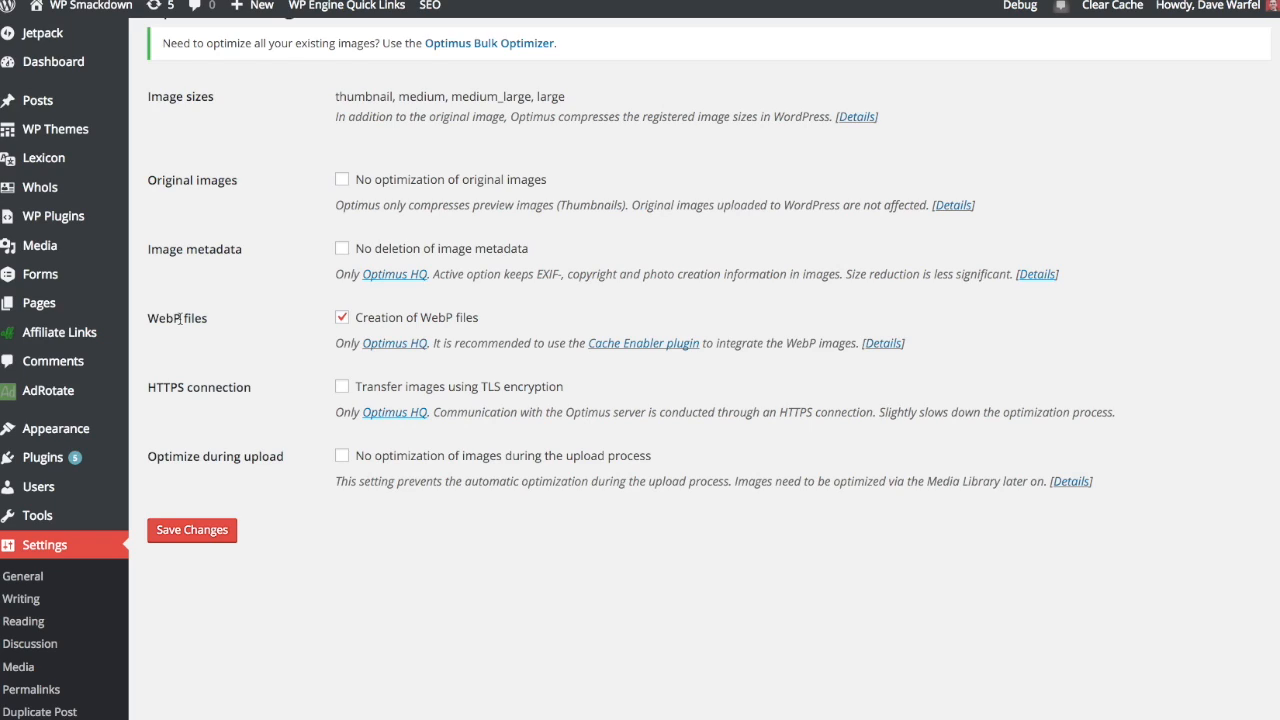
pyautogui.moveTo(364, 310)
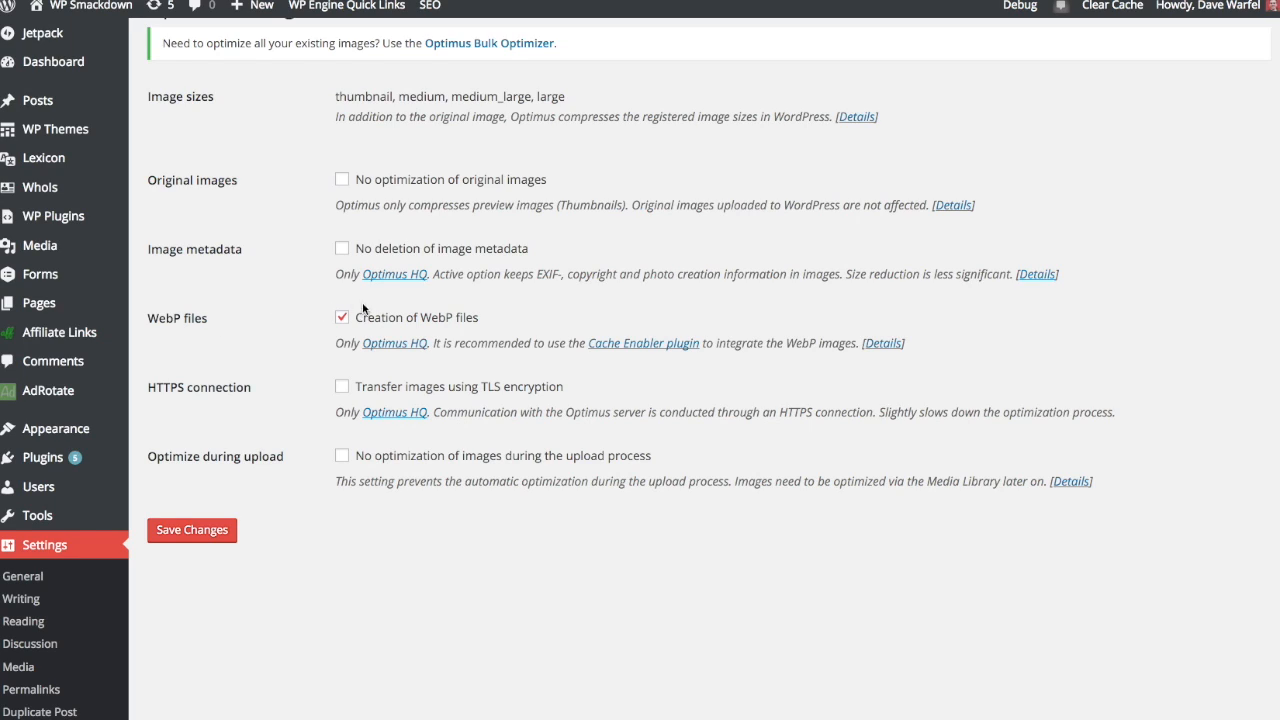
pyautogui.moveTo(314, 308)
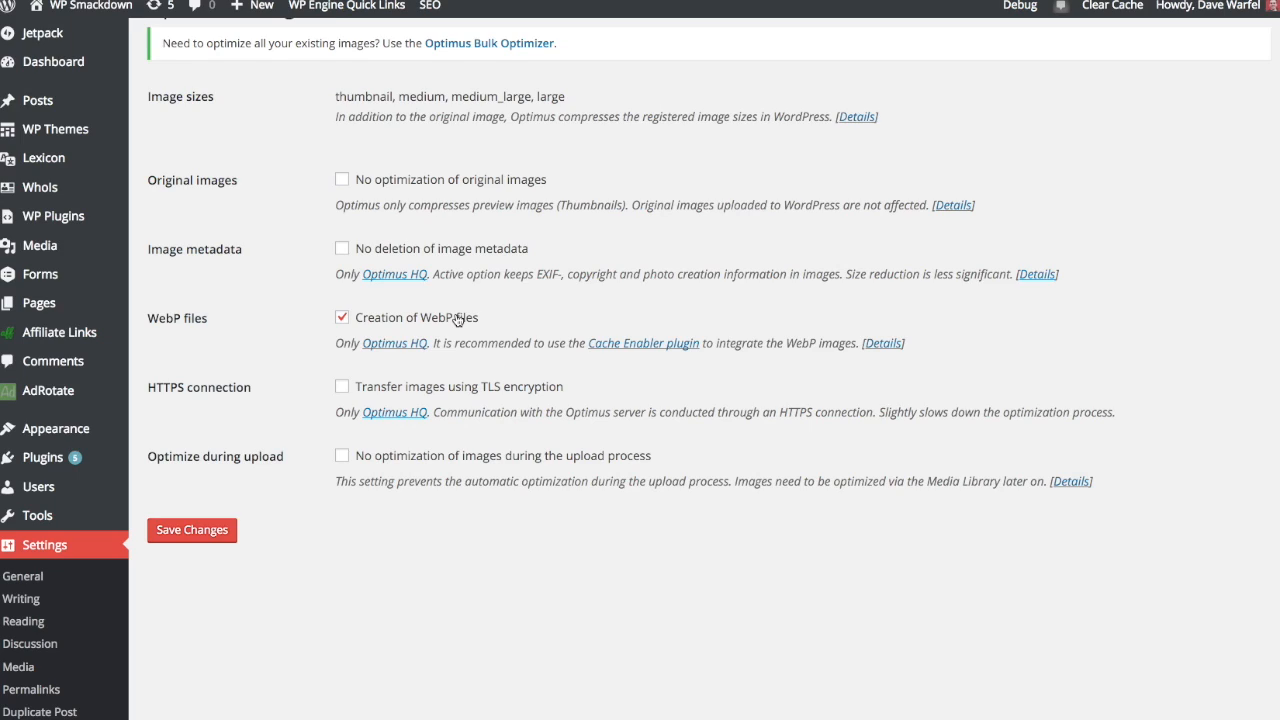
pyautogui.moveTo(164, 318)
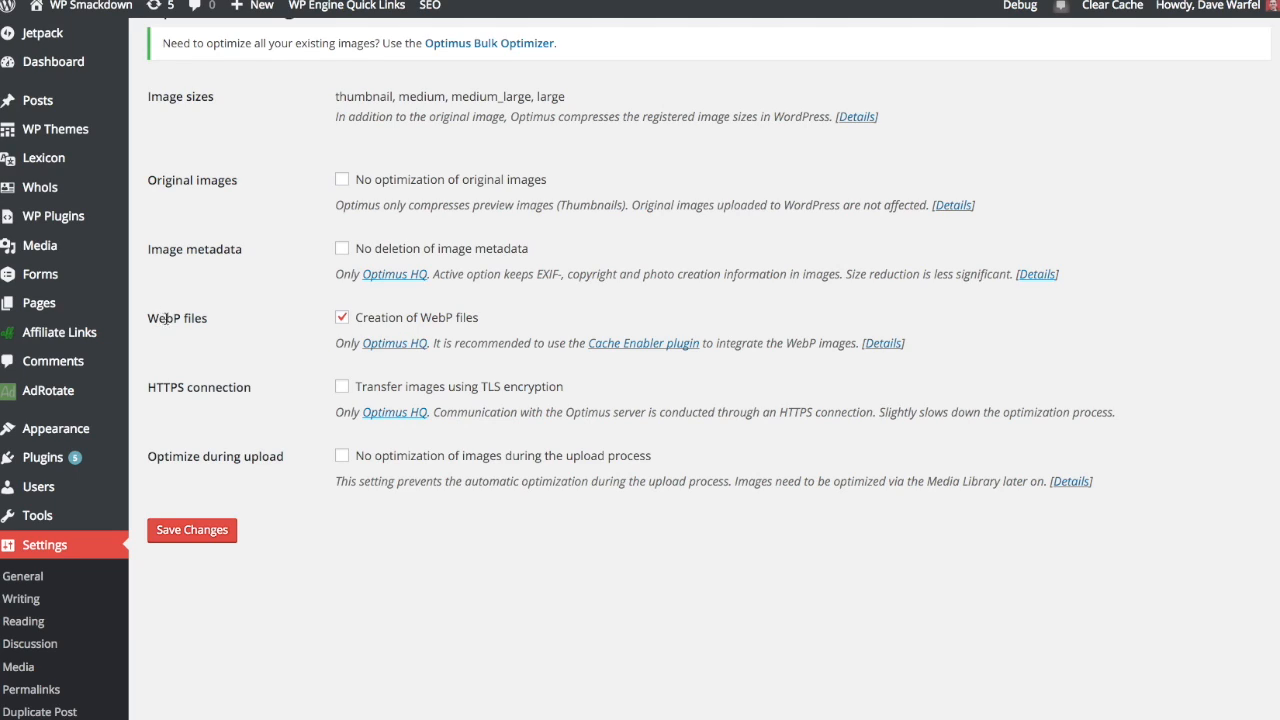
pyautogui.moveTo(168, 318)
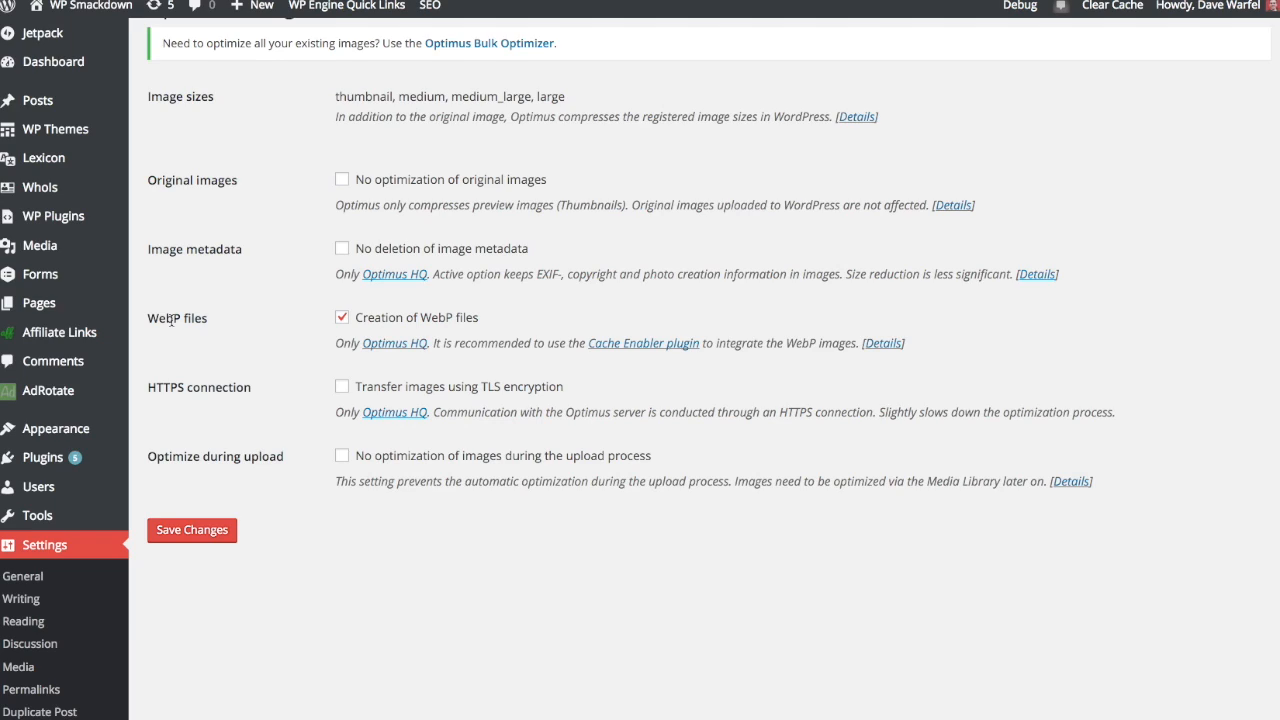
pyautogui.moveTo(188, 124)
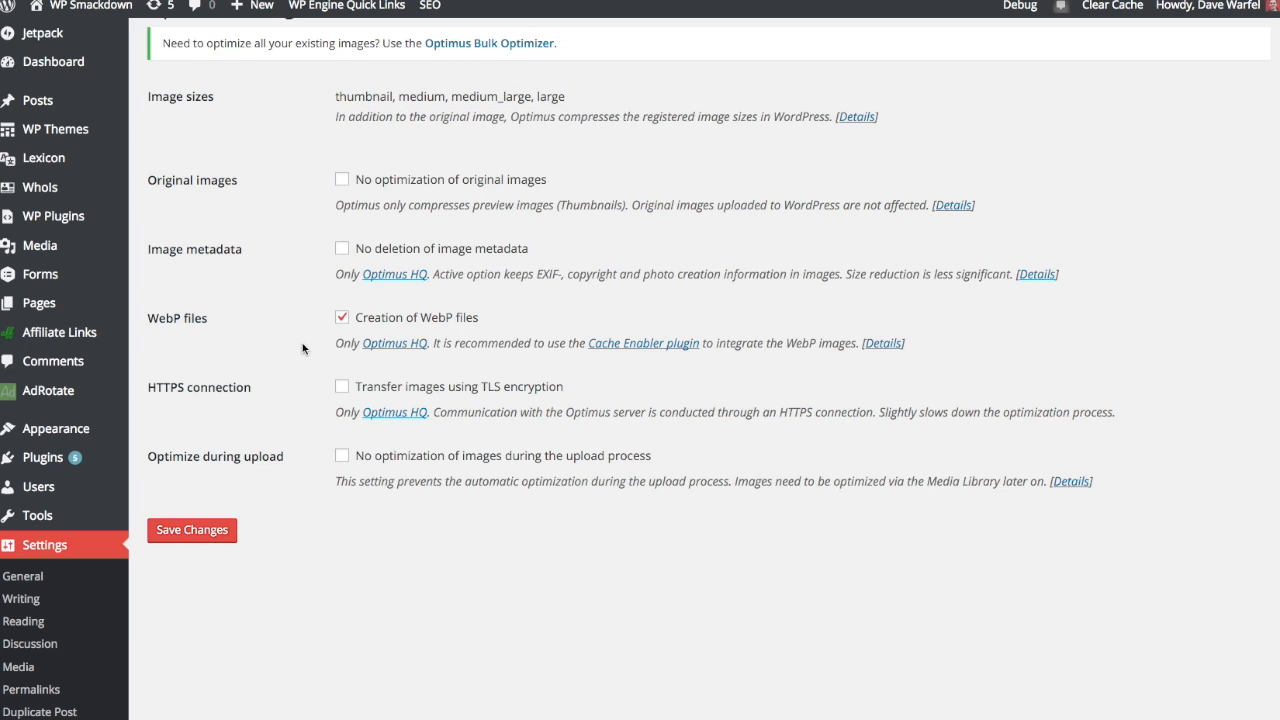
pyautogui.scroll(-3)
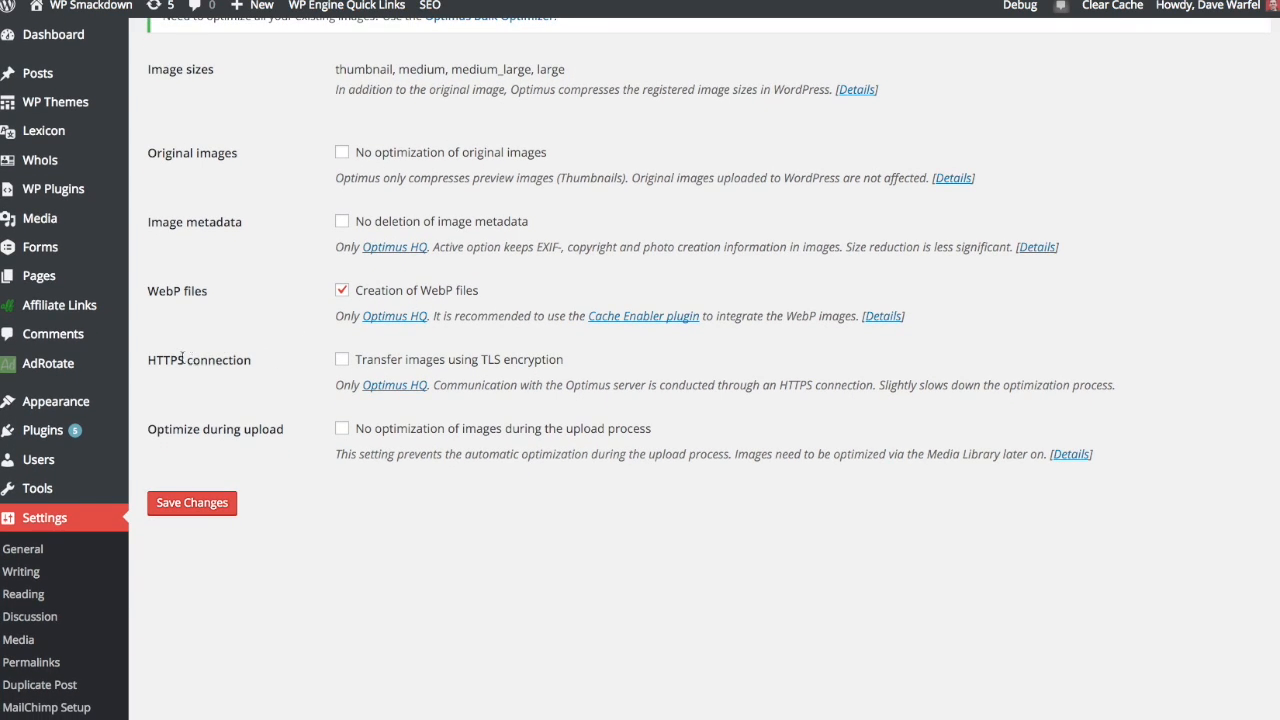
pyautogui.moveTo(460, 380)
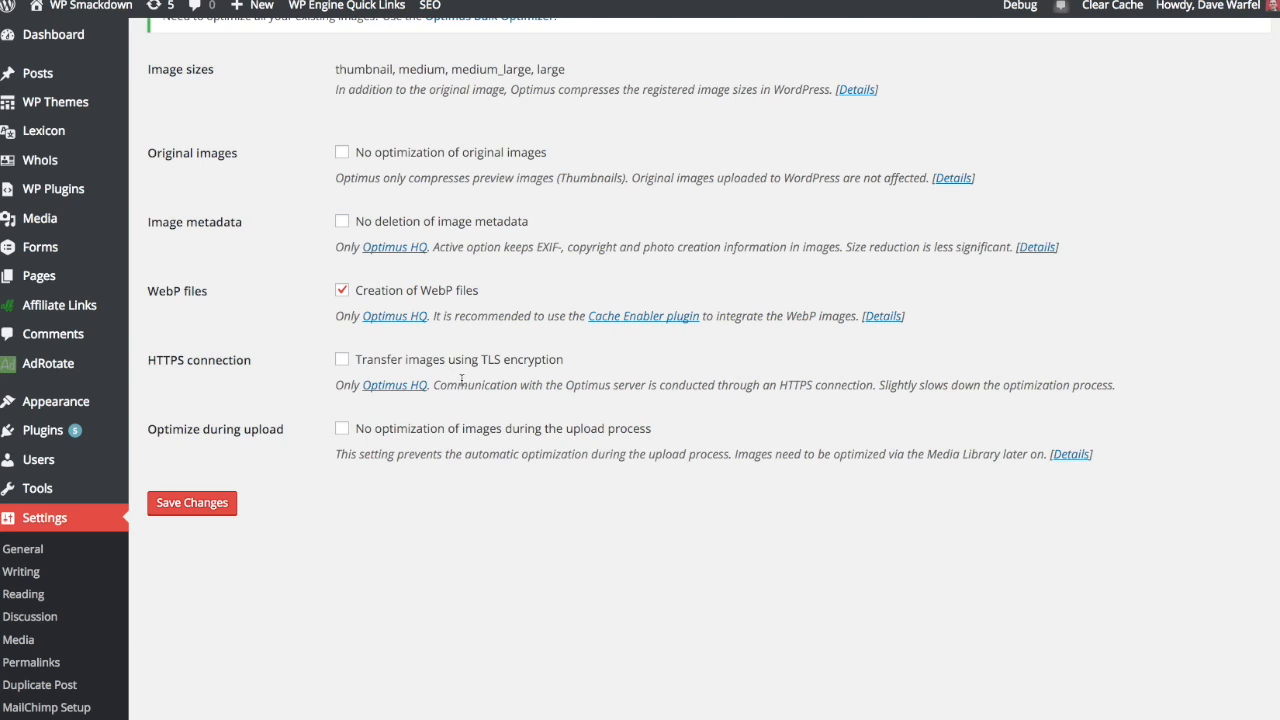
pyautogui.moveTo(526, 380)
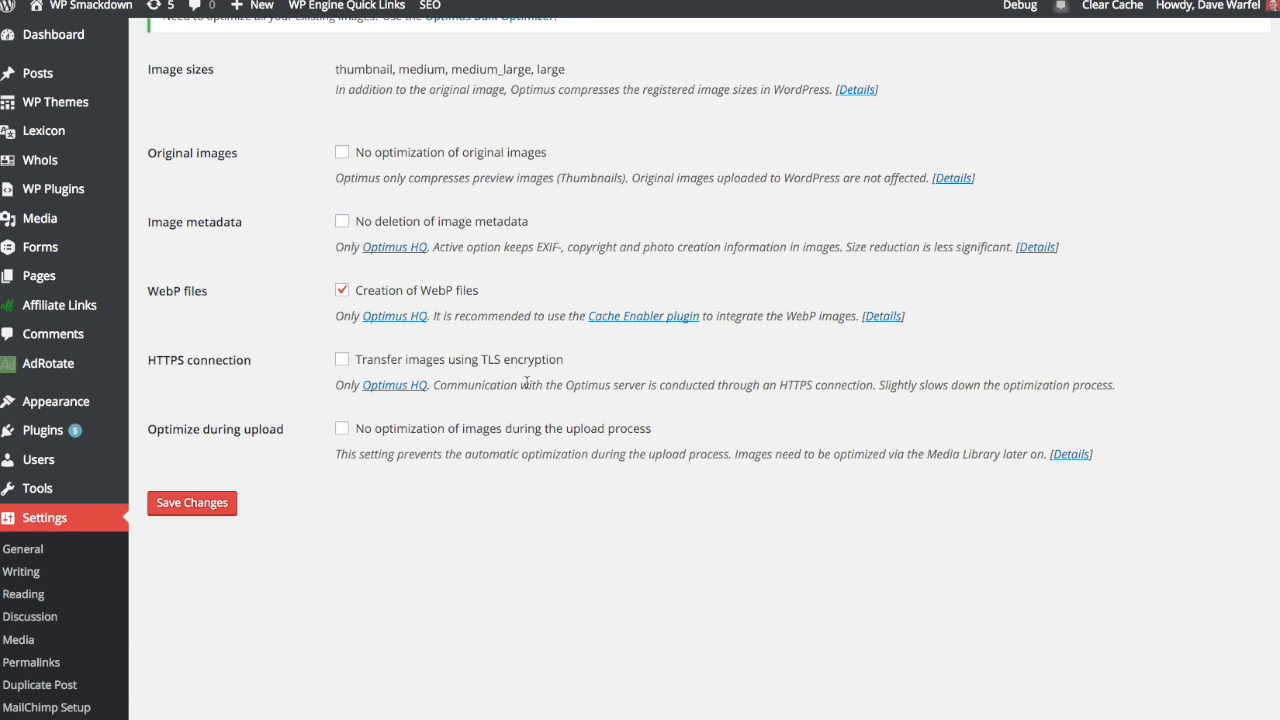
pyautogui.moveTo(600, 388)
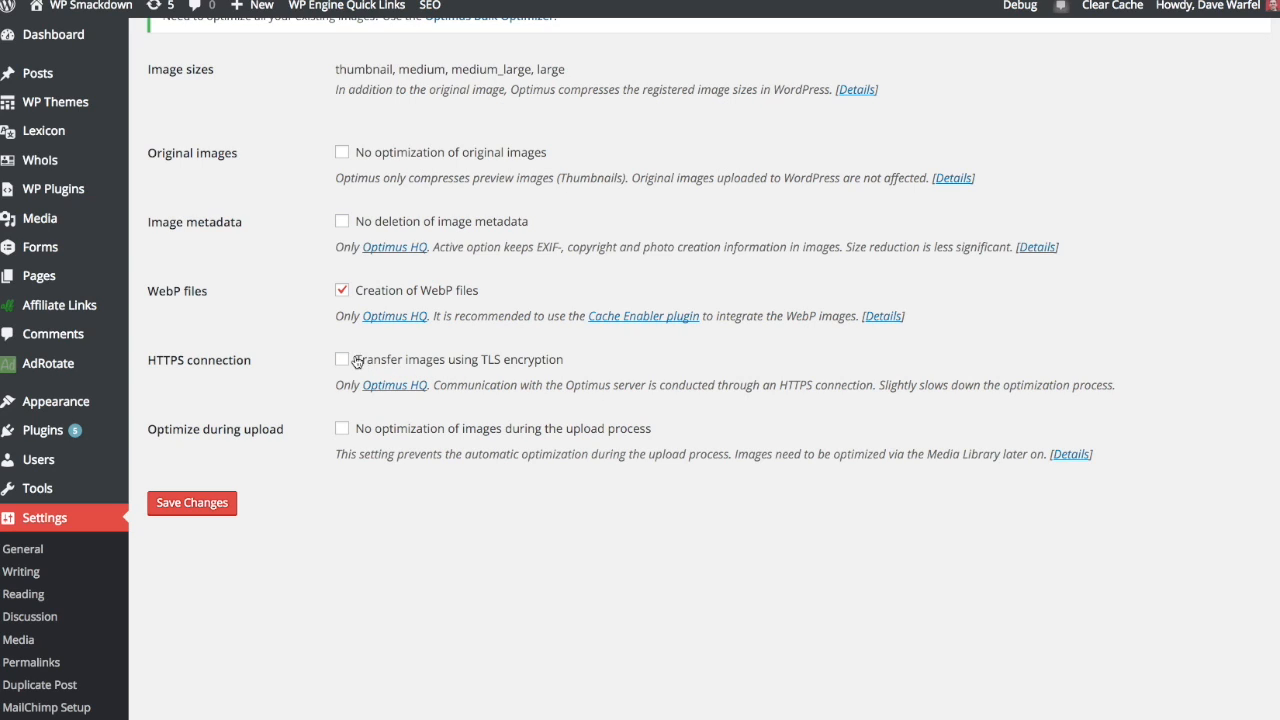
pyautogui.moveTo(302, 364)
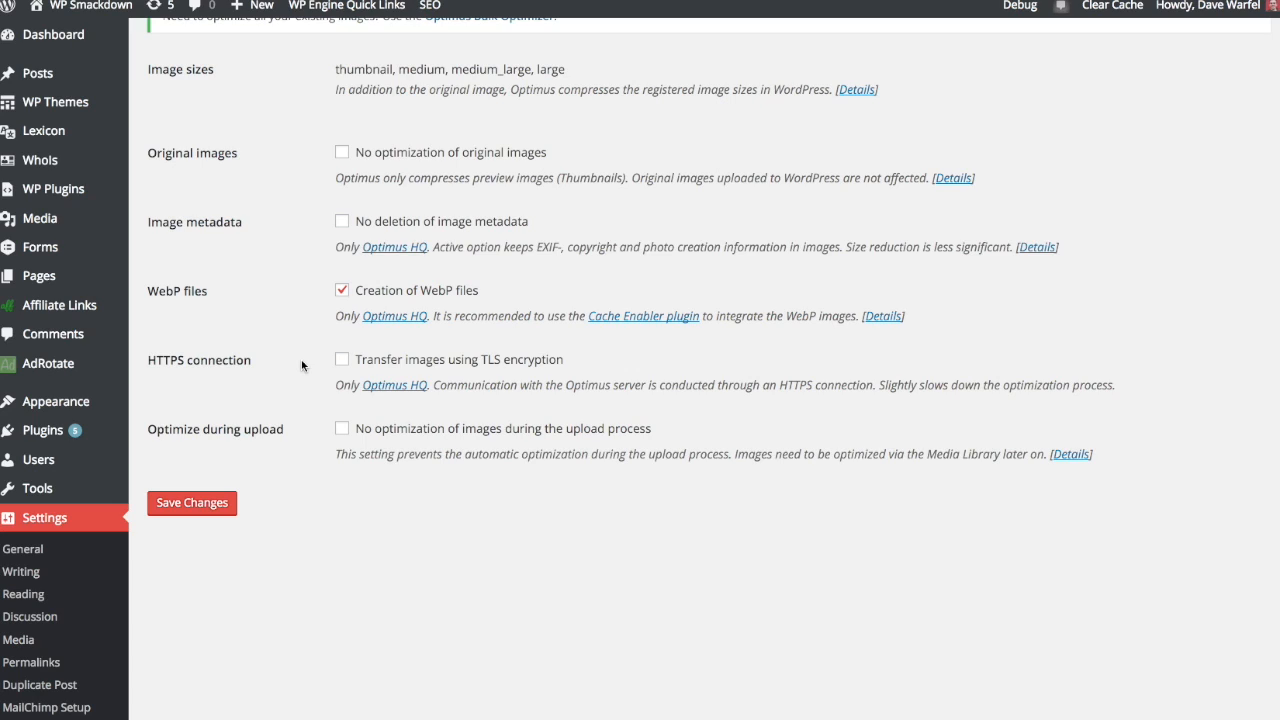
pyautogui.moveTo(222, 428)
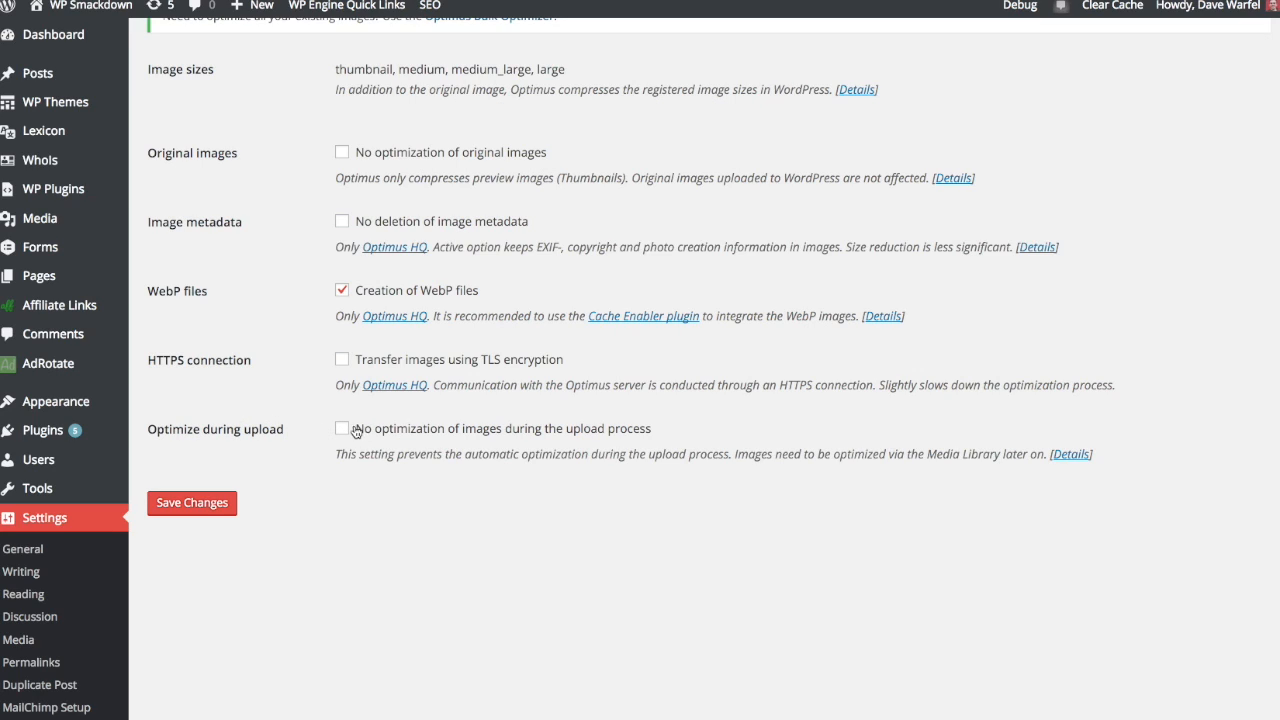
pyautogui.moveTo(390, 416)
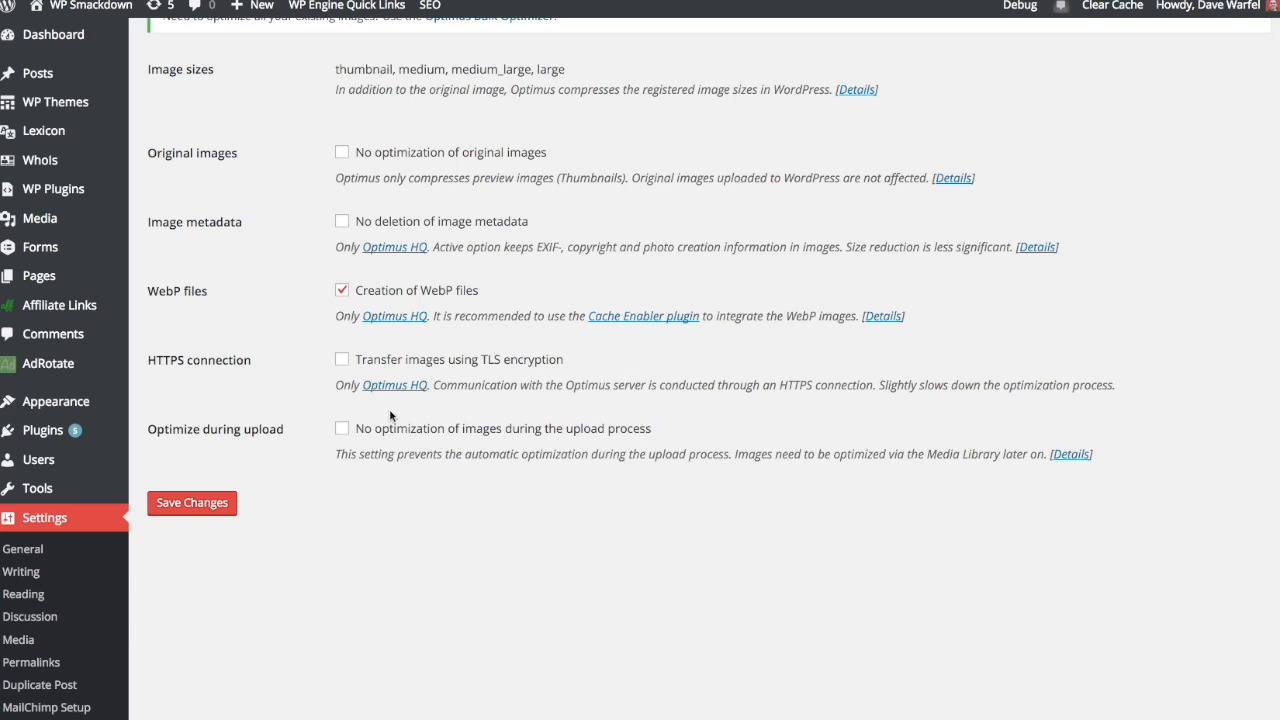
pyautogui.moveTo(392, 508)
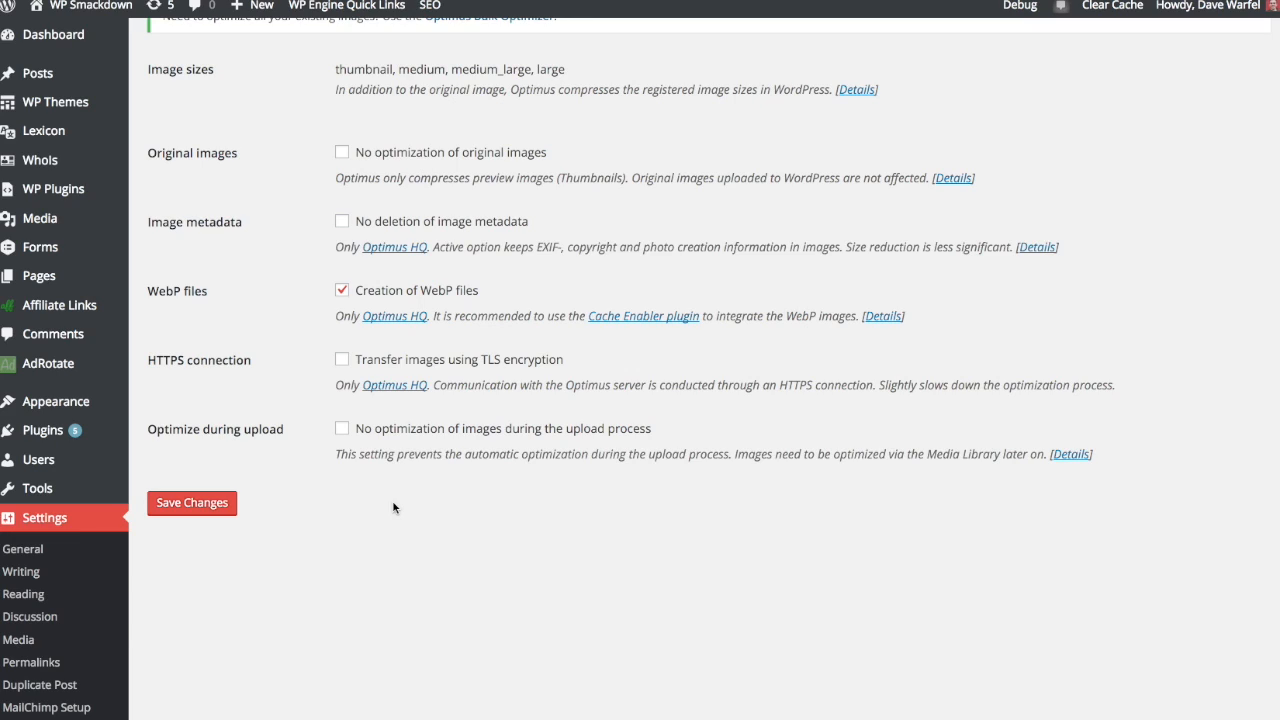
pyautogui.moveTo(368, 452)
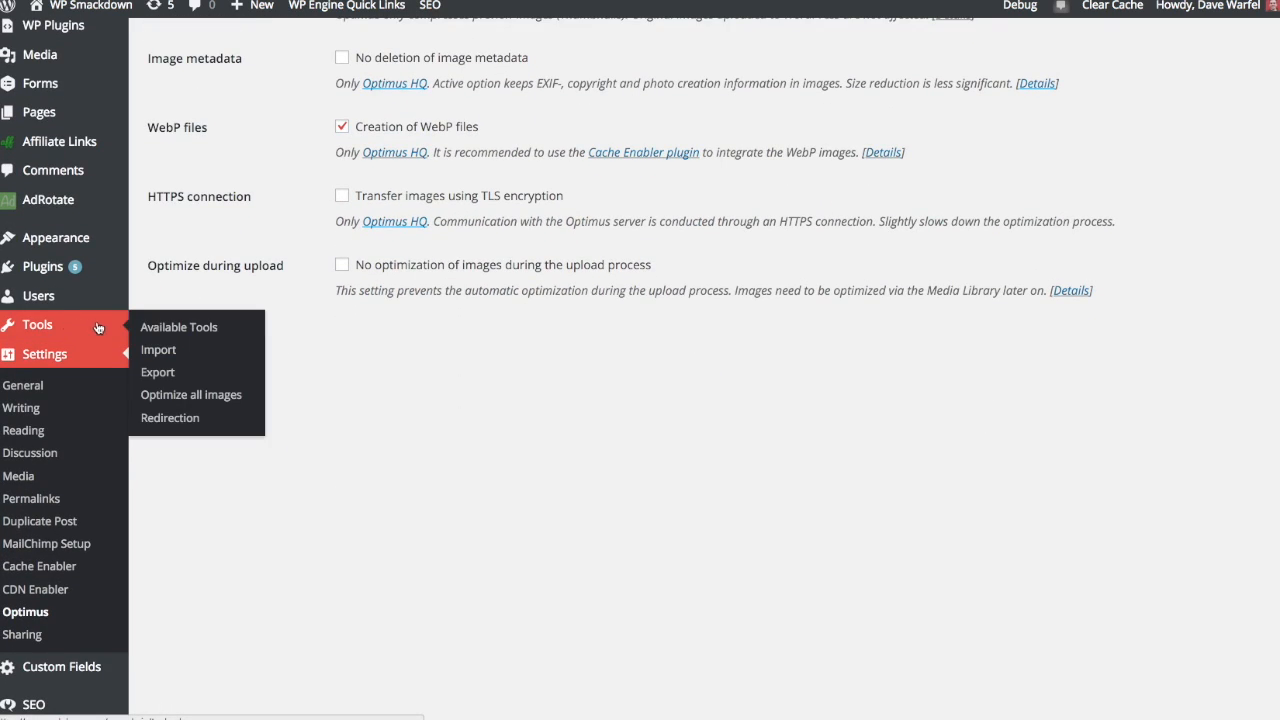
pyautogui.moveTo(192, 394)
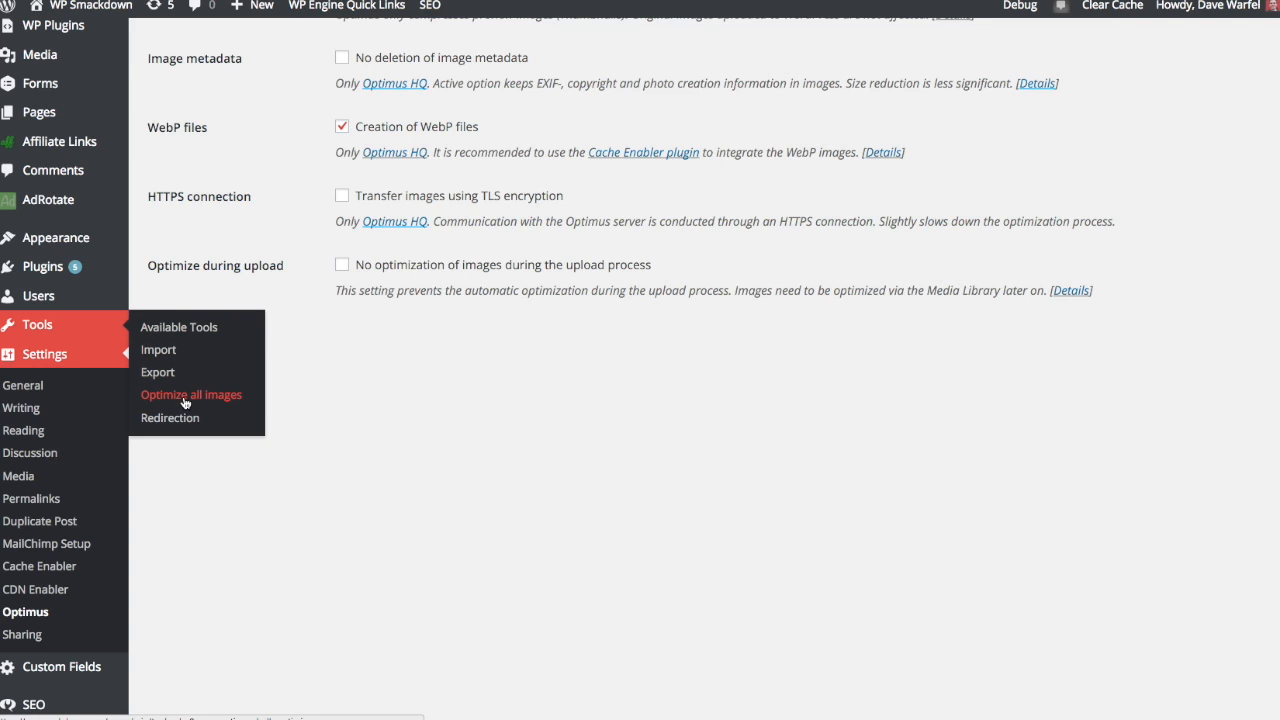
# Step: Show the Optimus Bulk Optimizer reporting 538 media-library images ready to optimize
pyautogui.click(190, 394)
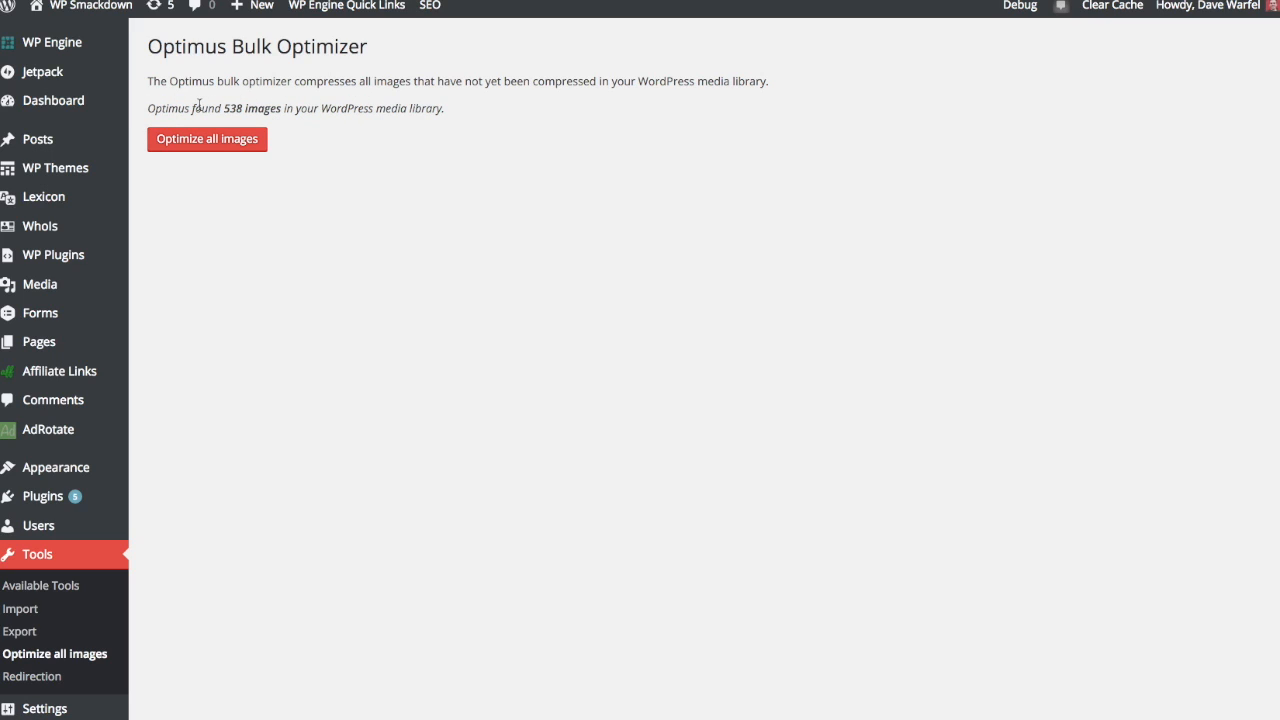
pyautogui.moveTo(404, 108)
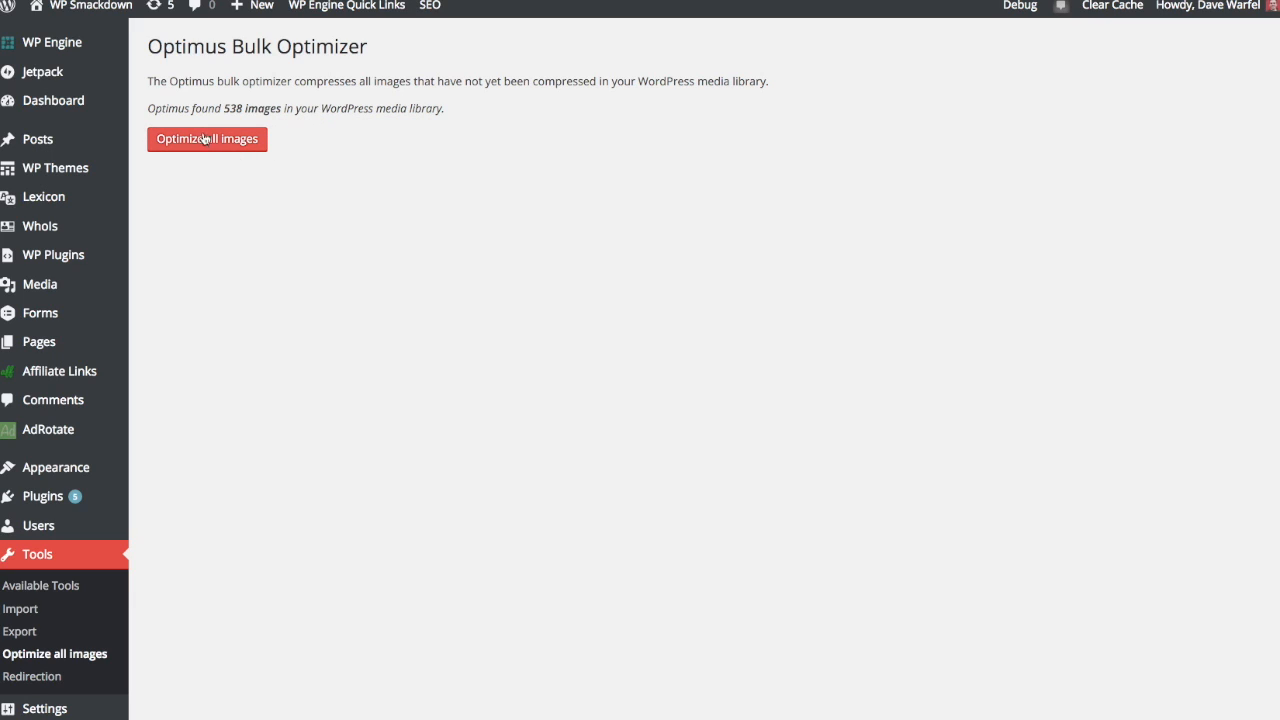
pyautogui.moveTo(264, 108)
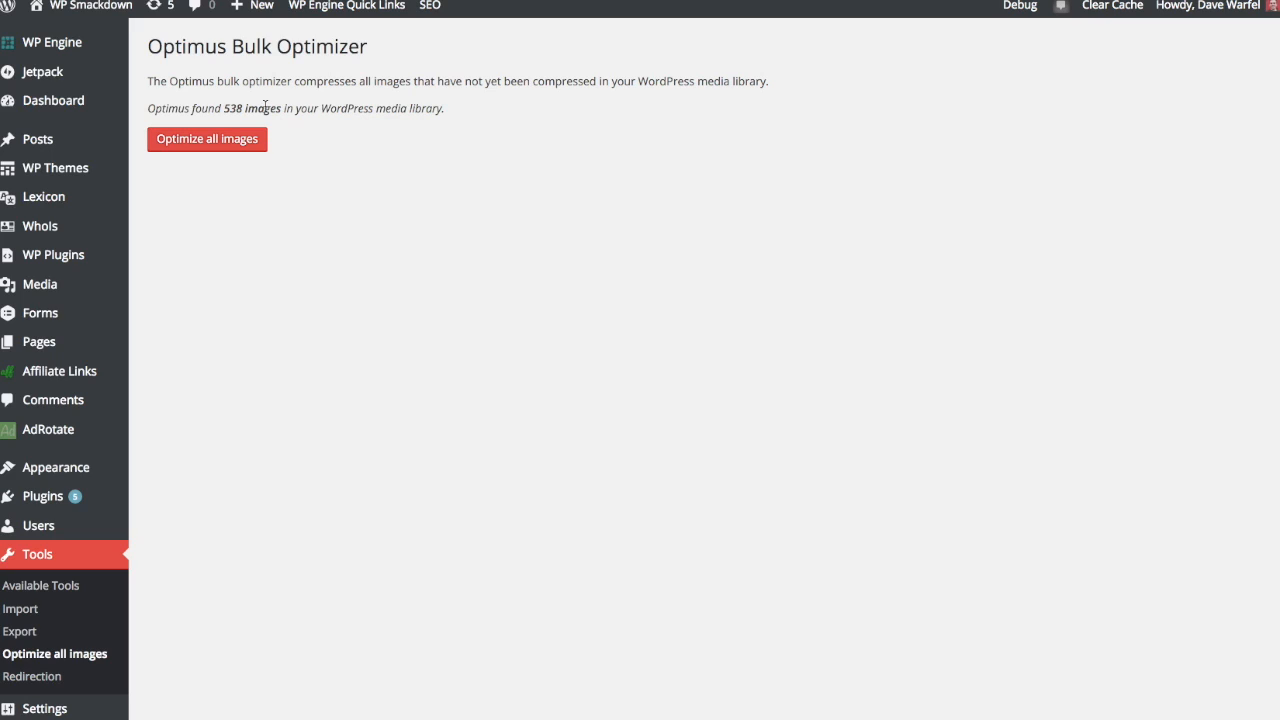
pyautogui.moveTo(186, 532)
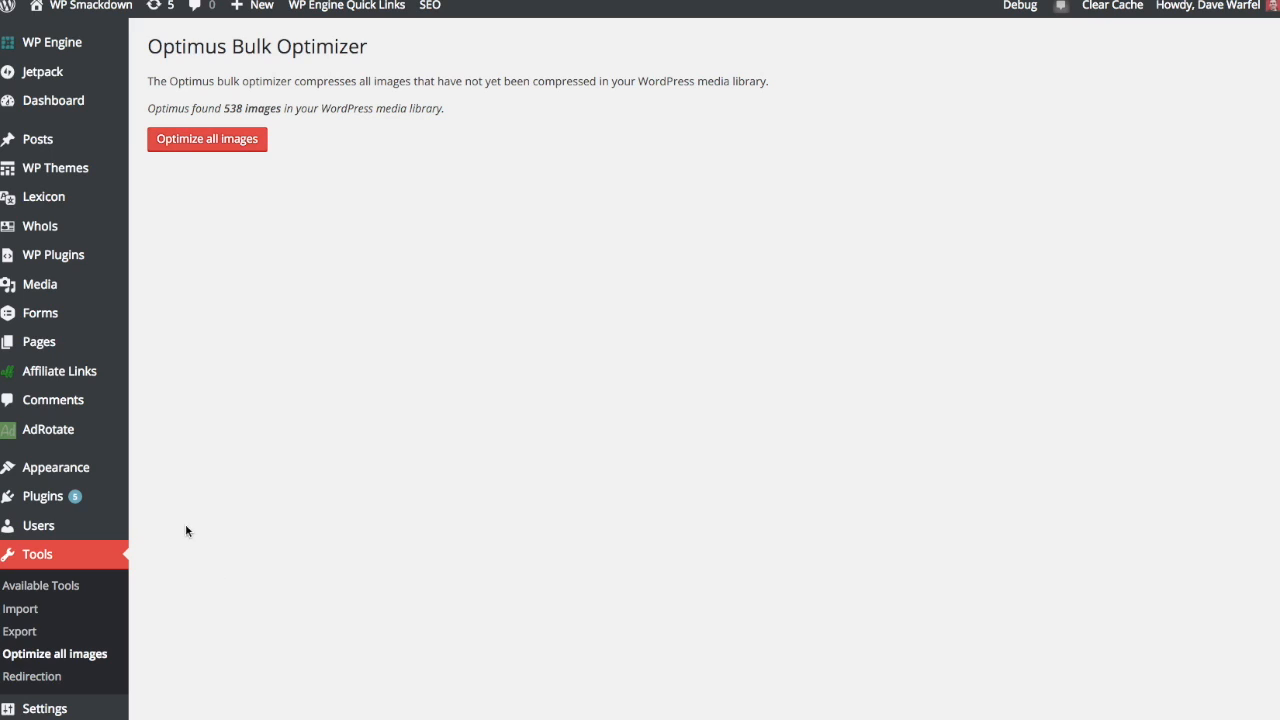
pyautogui.moveTo(172, 572)
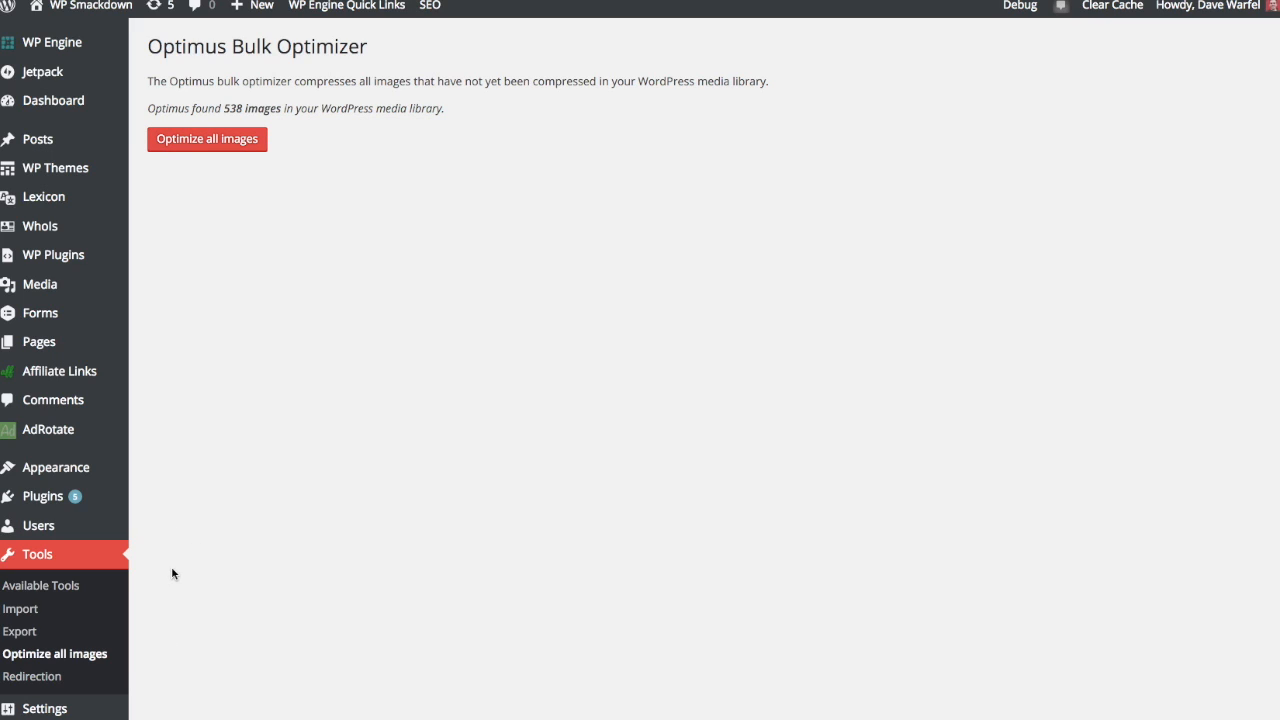
pyautogui.moveTo(166, 552)
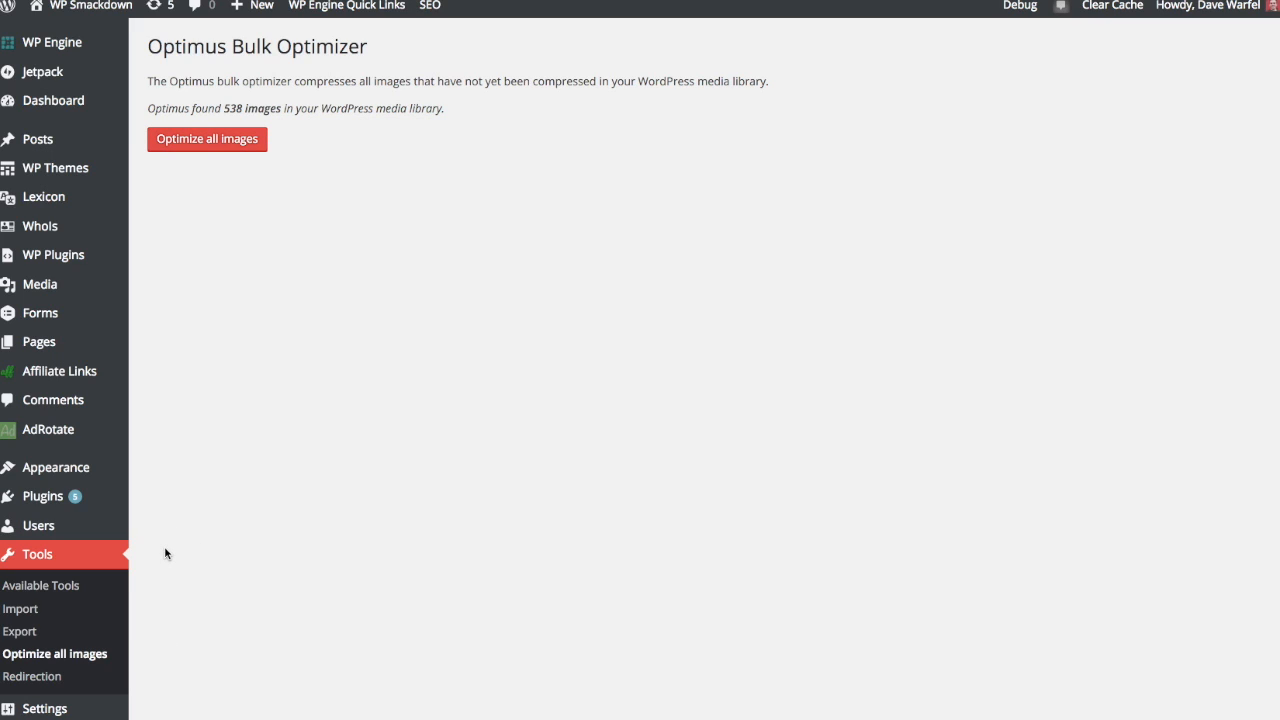
pyautogui.moveTo(300, 76)
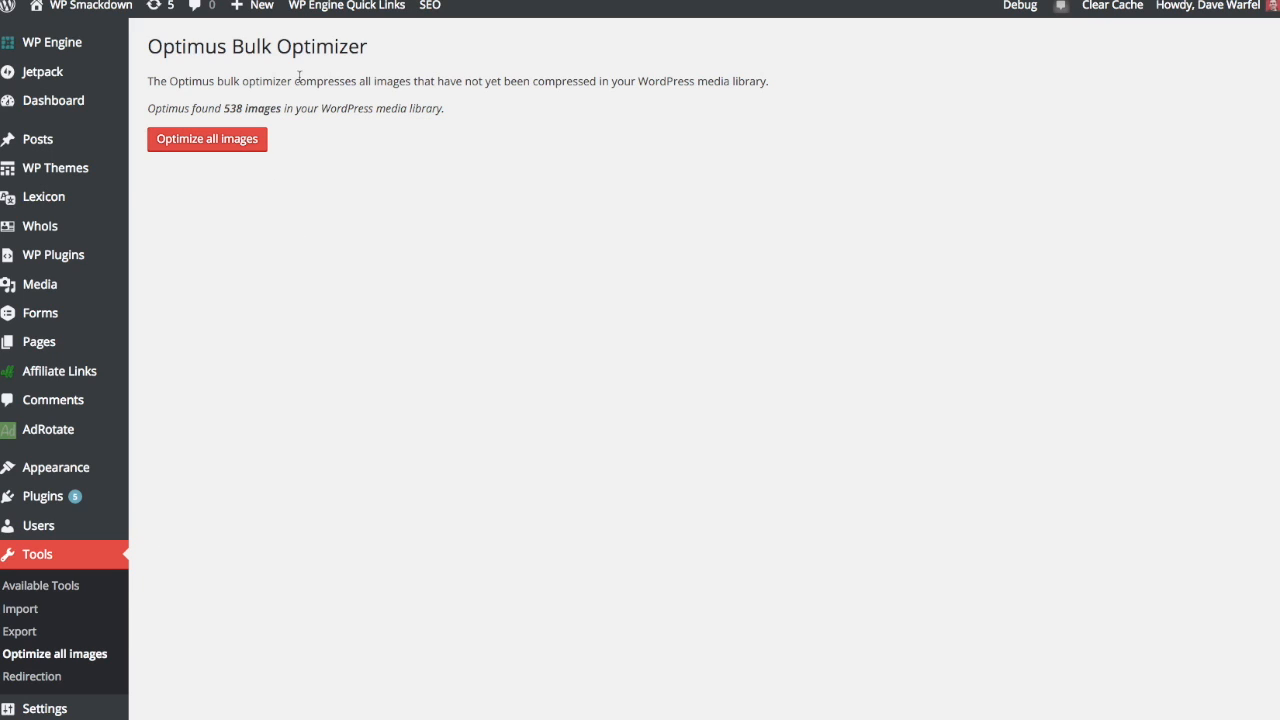
pyautogui.moveTo(228, 80)
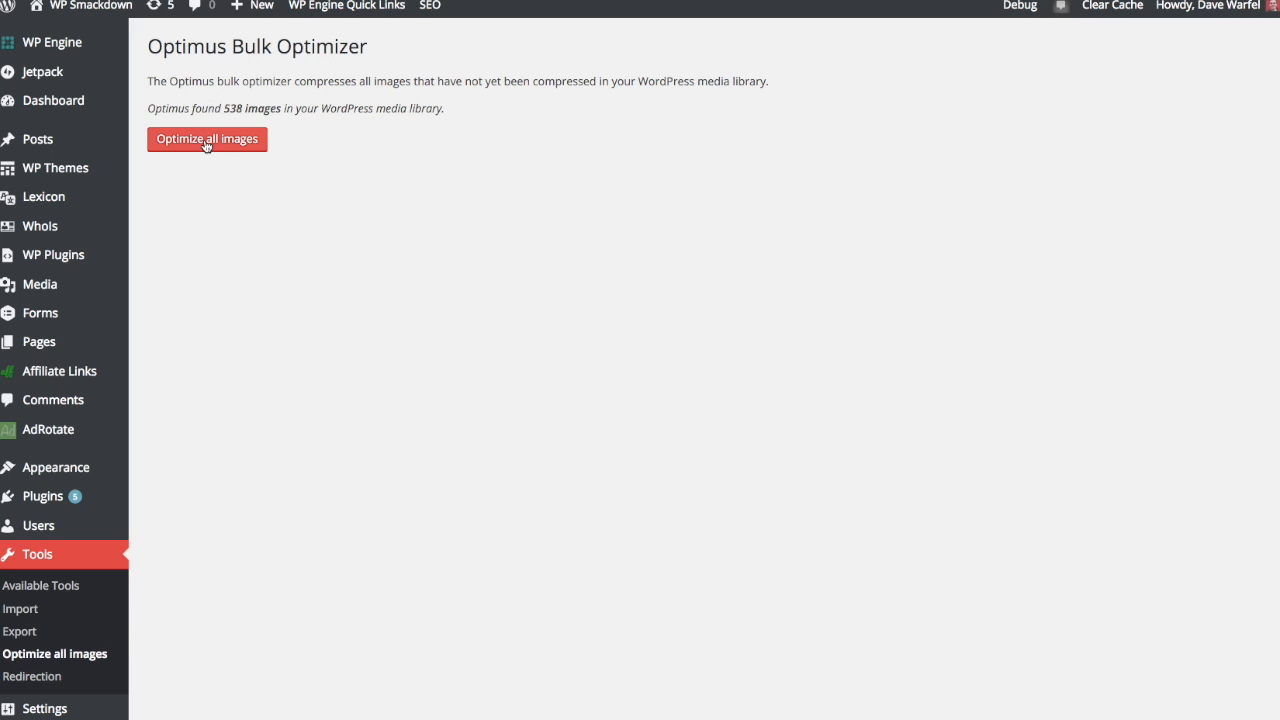
pyautogui.click(44, 584)
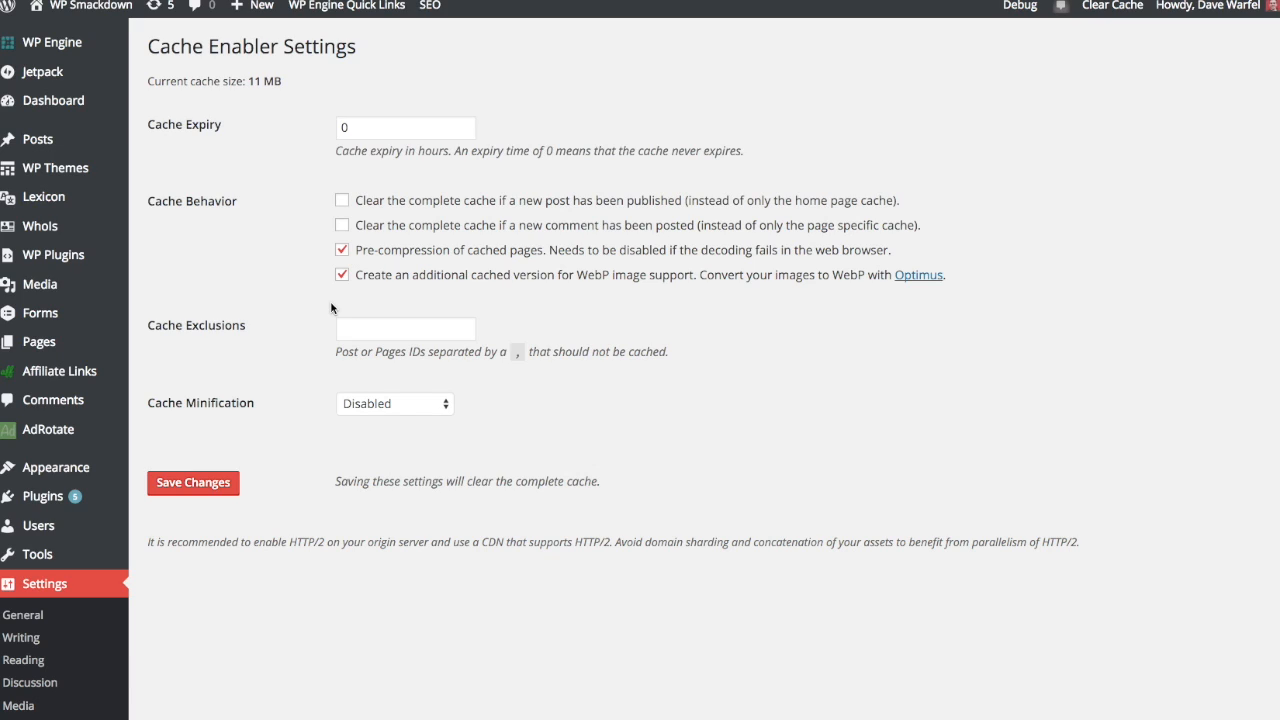
pyautogui.moveTo(368, 296)
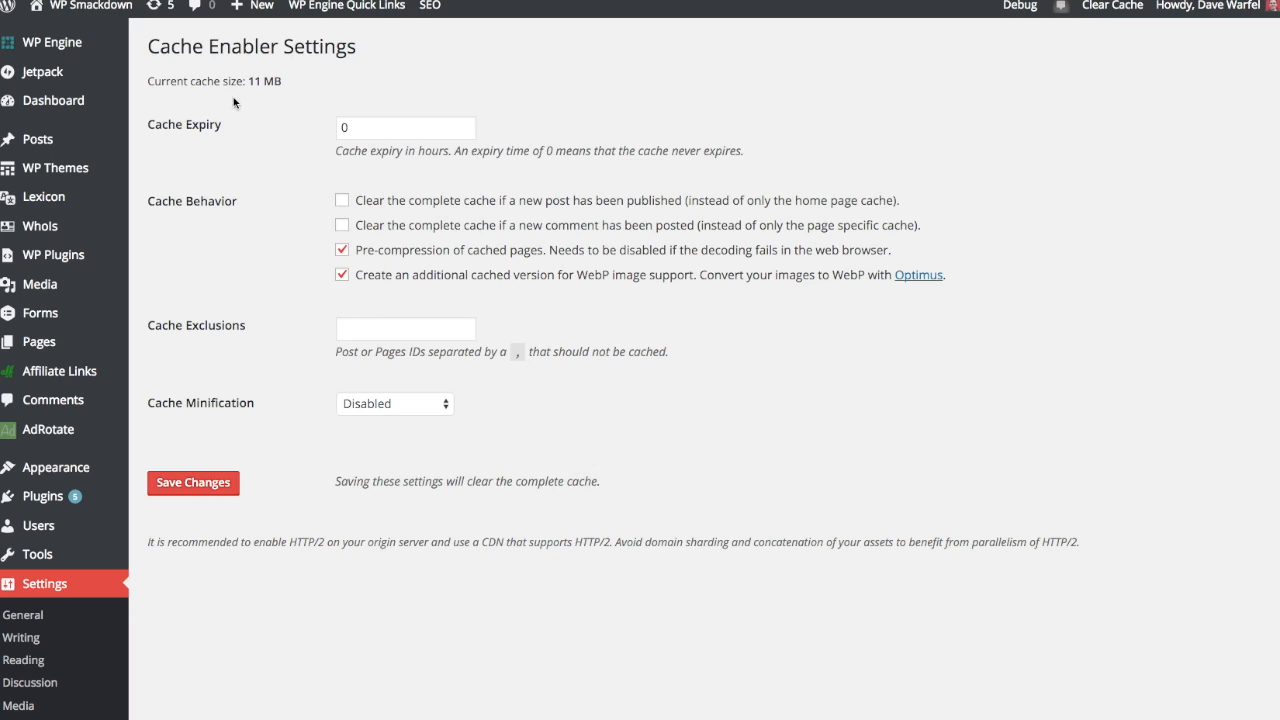
pyautogui.moveTo(150, 44)
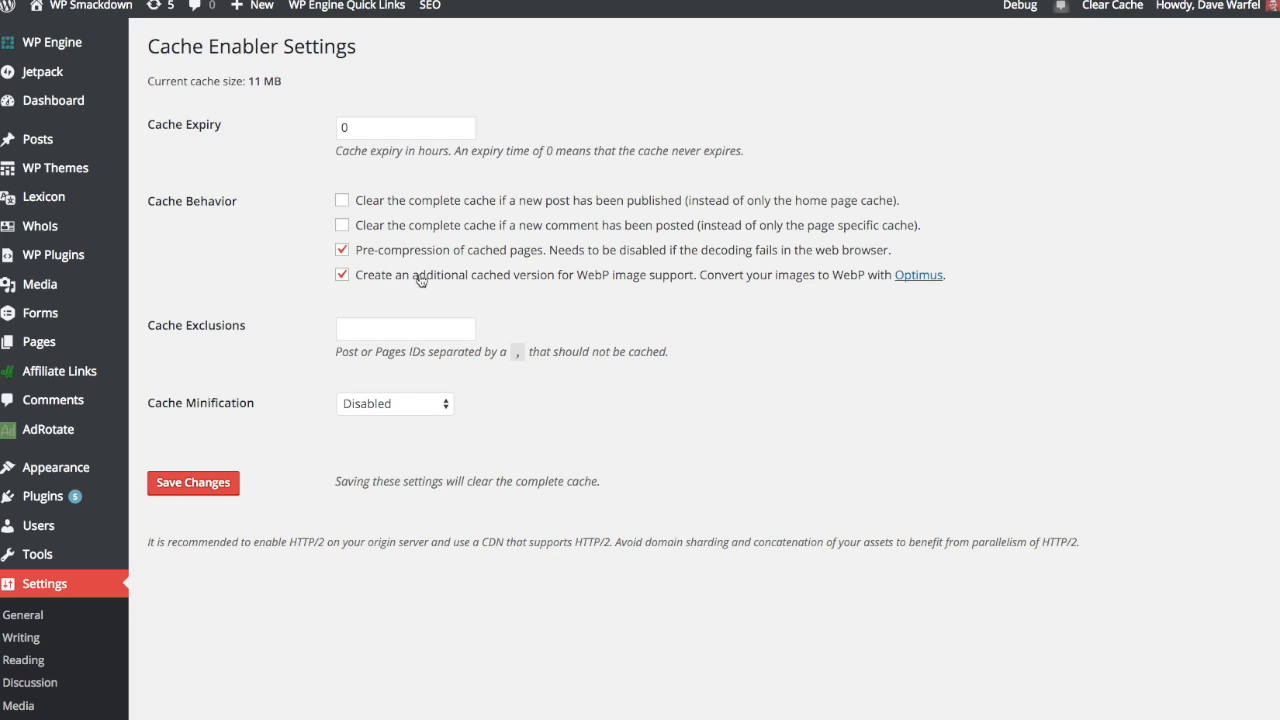
pyautogui.moveTo(594, 284)
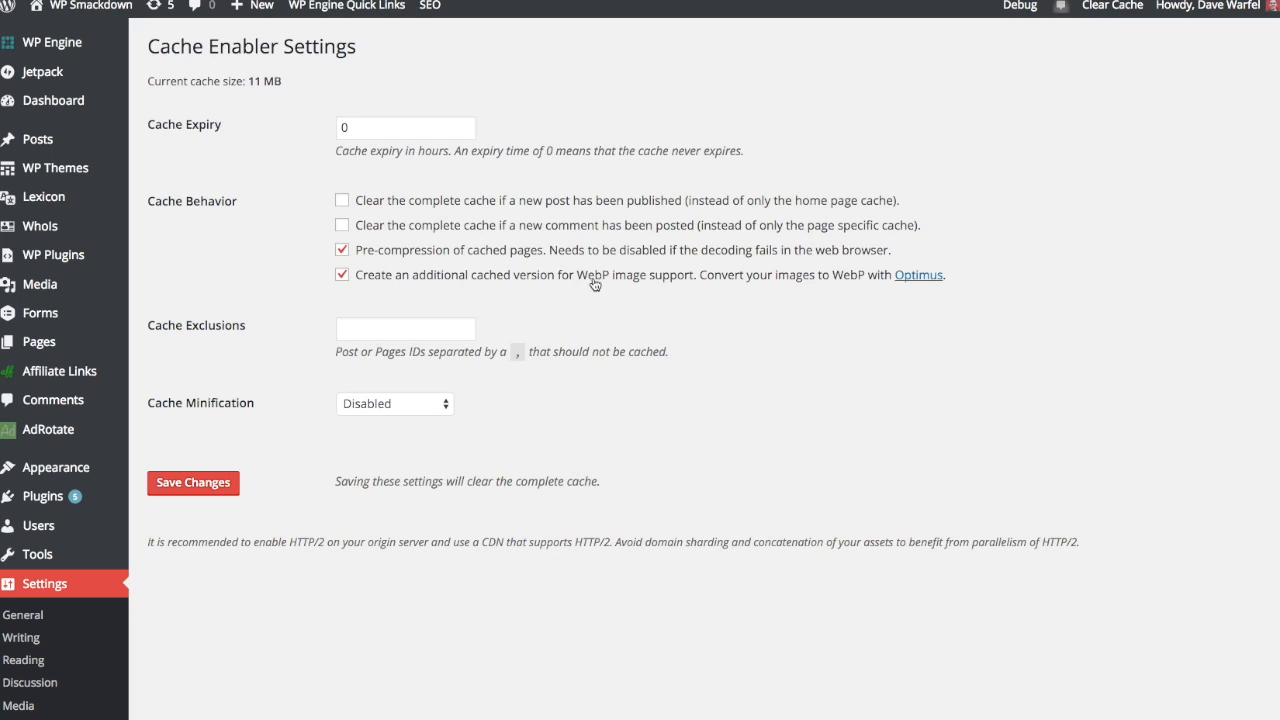
pyautogui.moveTo(658, 284)
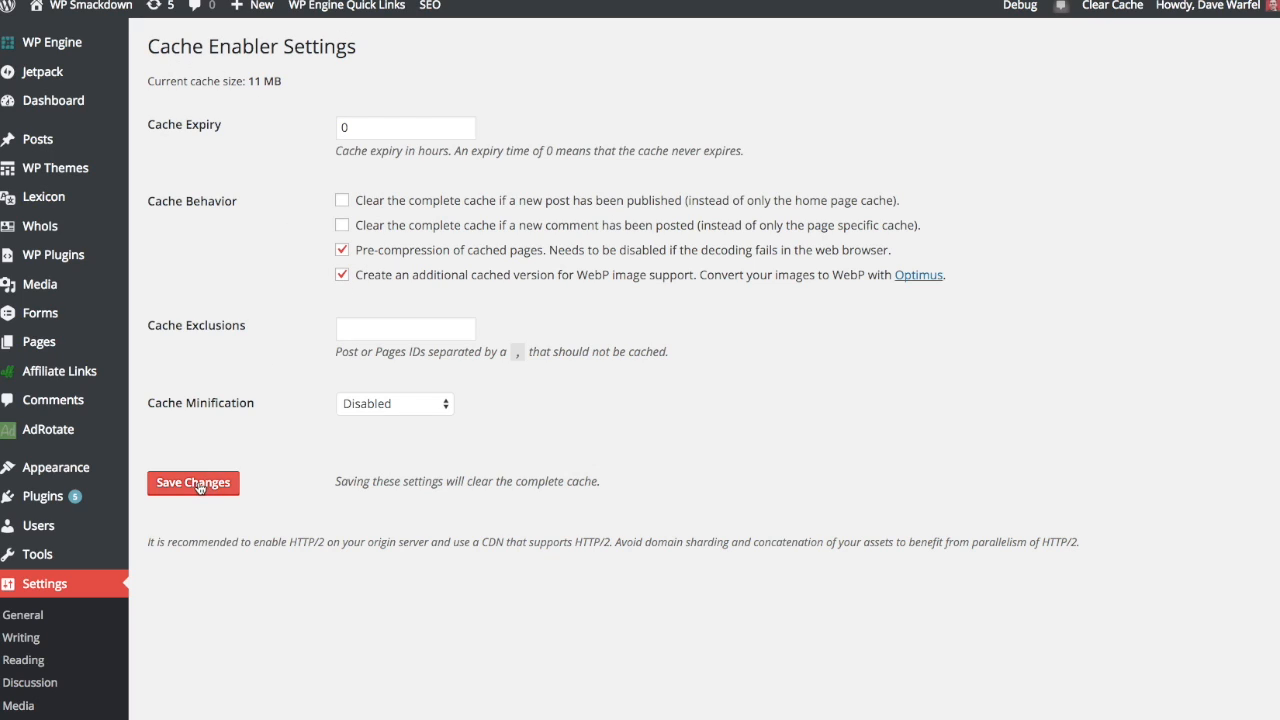
pyautogui.moveTo(390, 288)
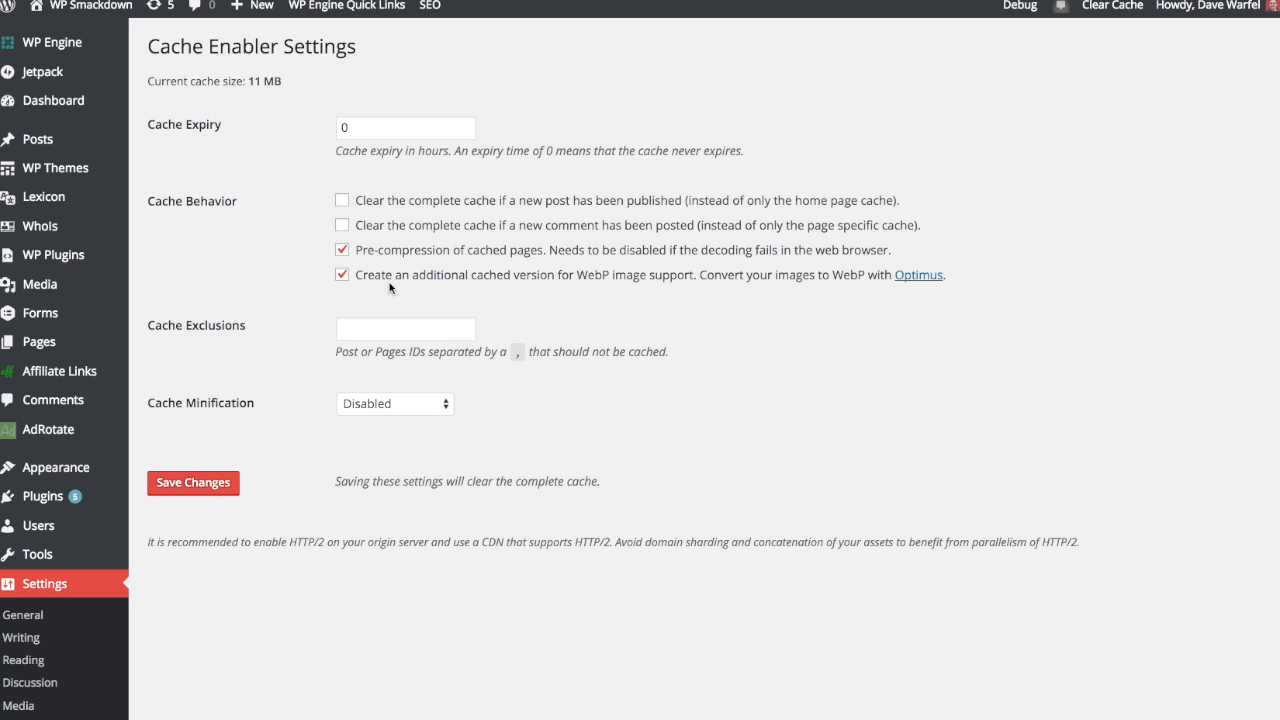
pyautogui.moveTo(424, 282)
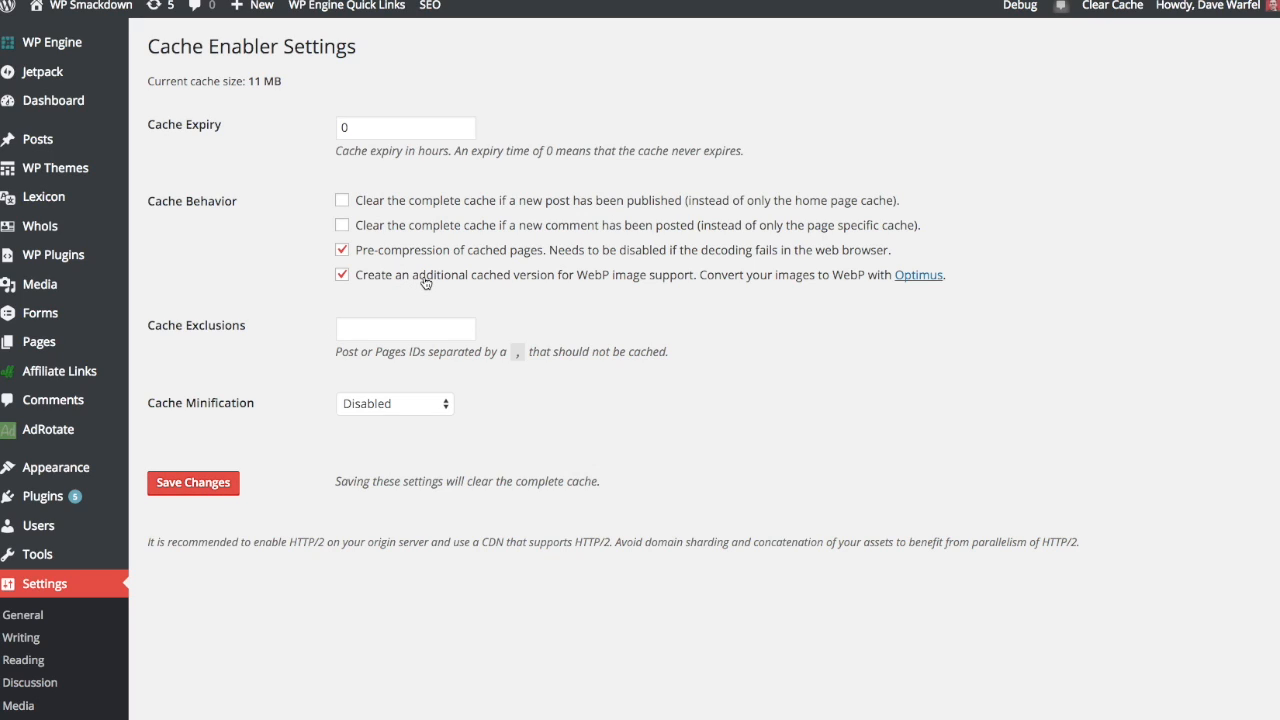